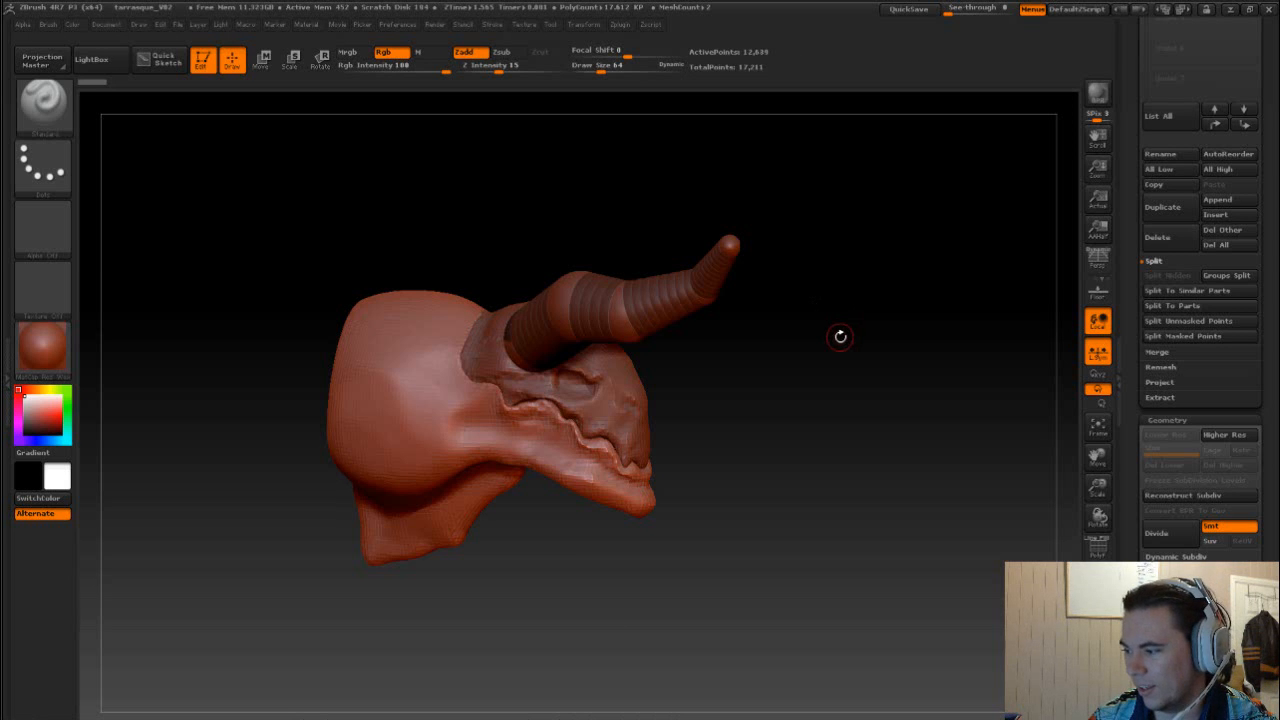
mouse_move(822, 340)
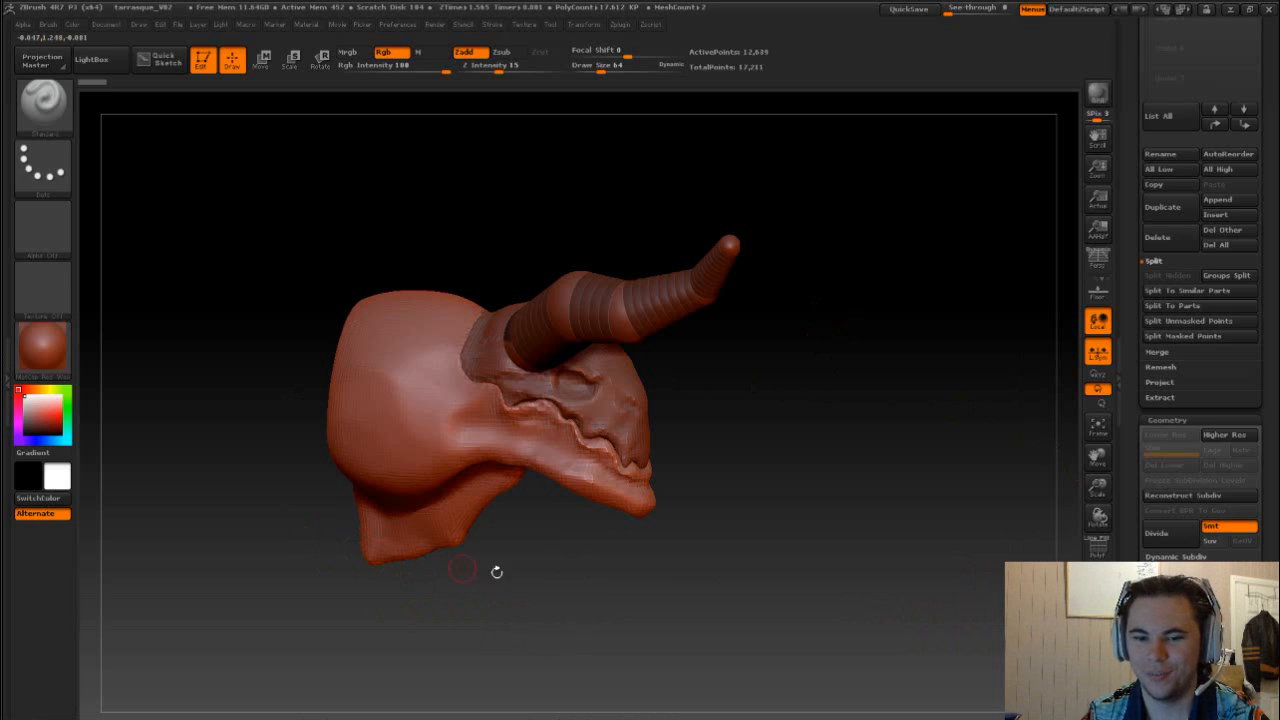
- Orbit the view around the creature head to see where the appended sphere sits
left_click_drag(496, 572, 644, 572)
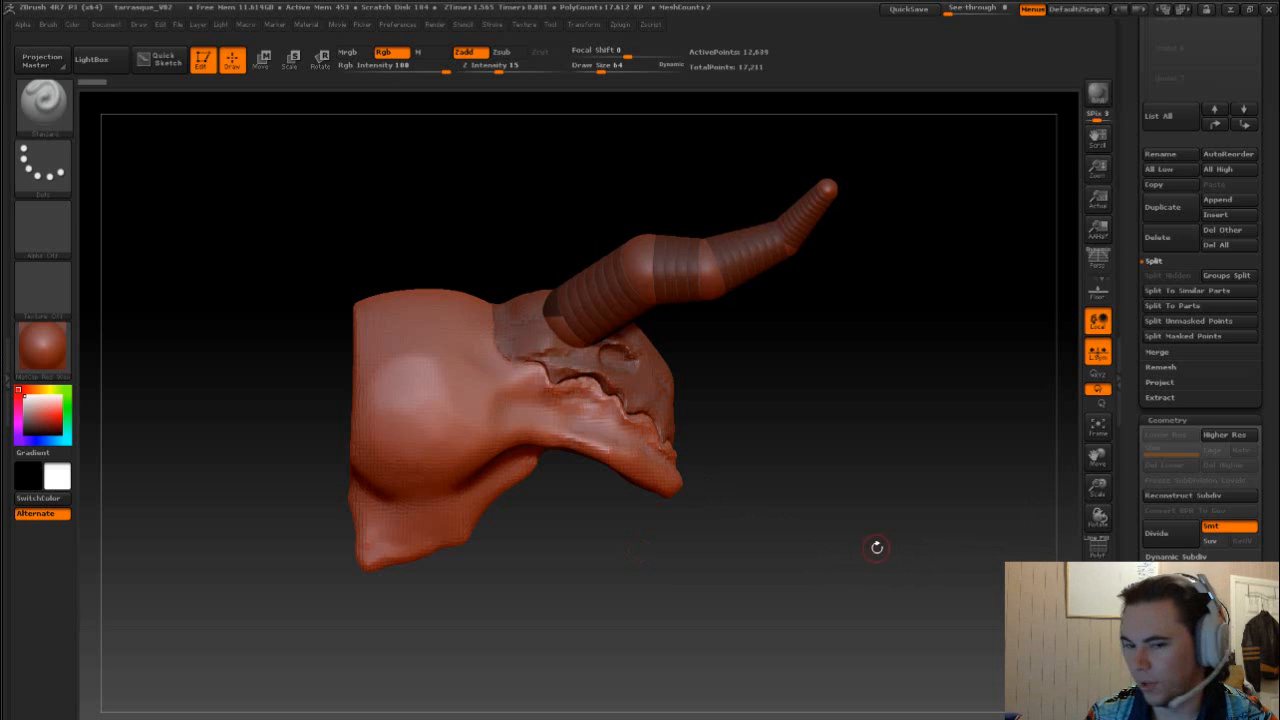
left_click_drag(876, 548, 880, 470)
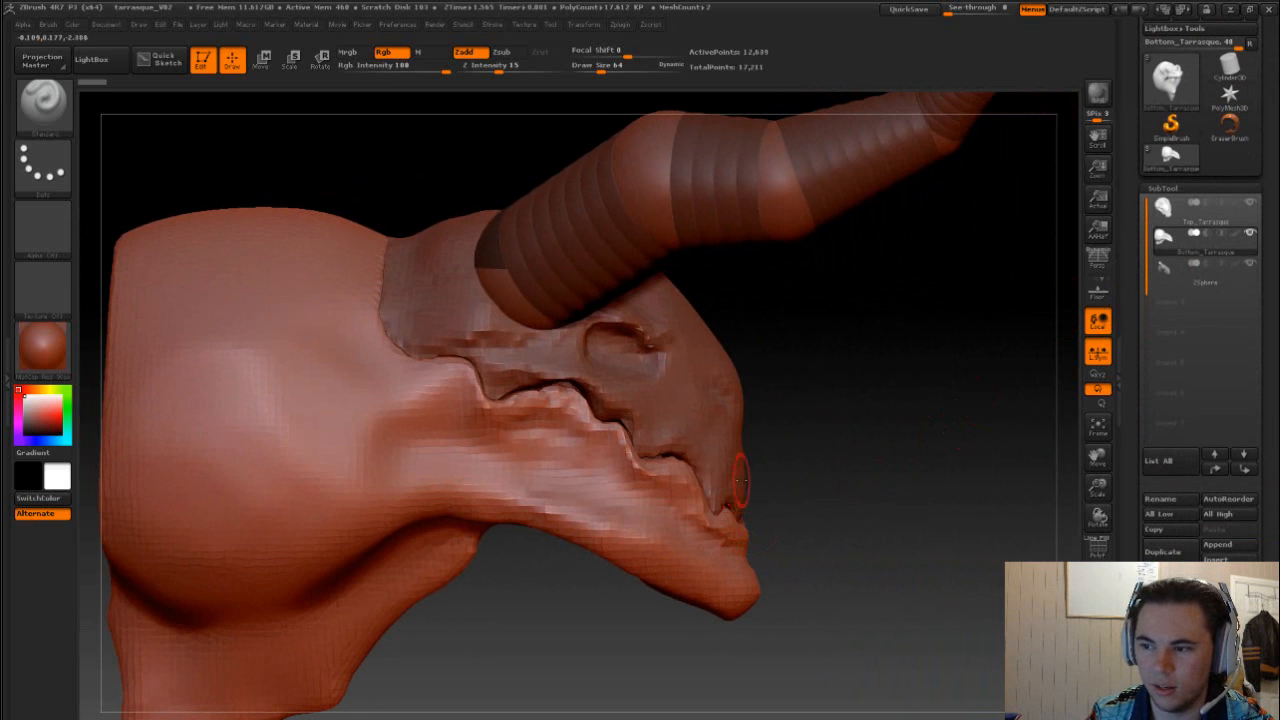
left_click_drag(740, 480, 770, 404)
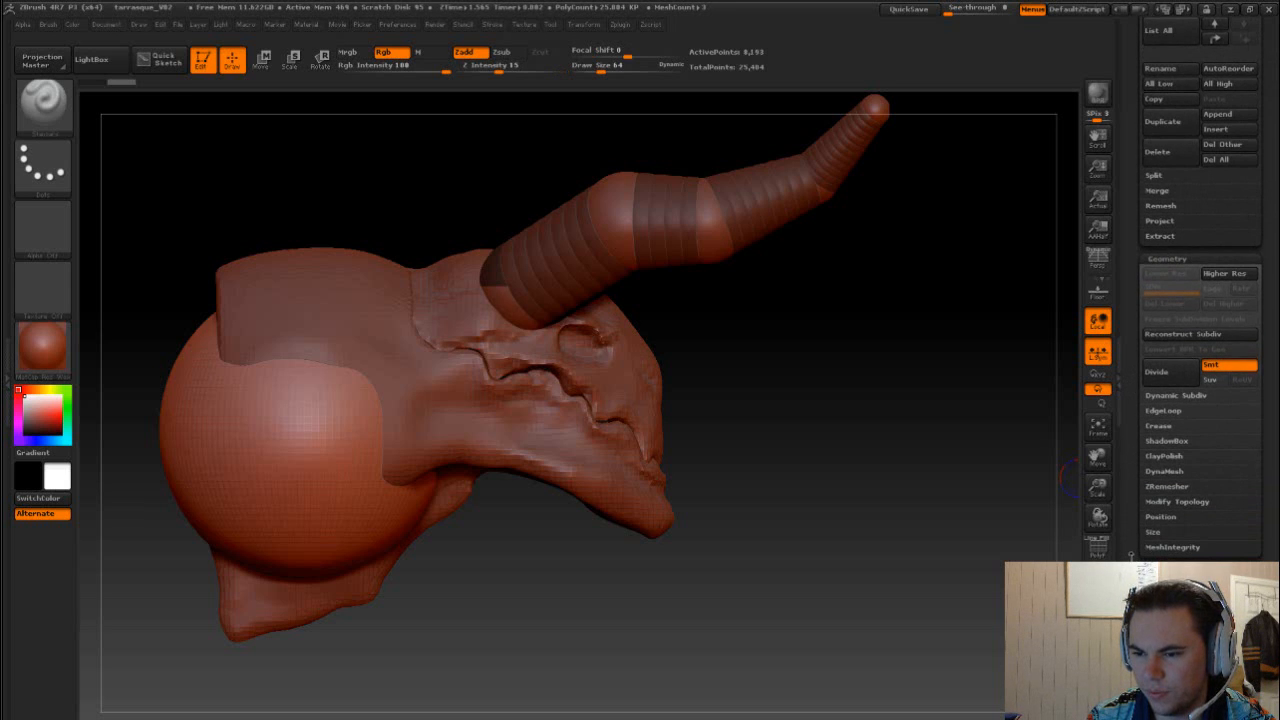
- Shift and shrink the sphere via Position and Size so it sits in the eye socket as an eyeball
left_click(1160, 516)
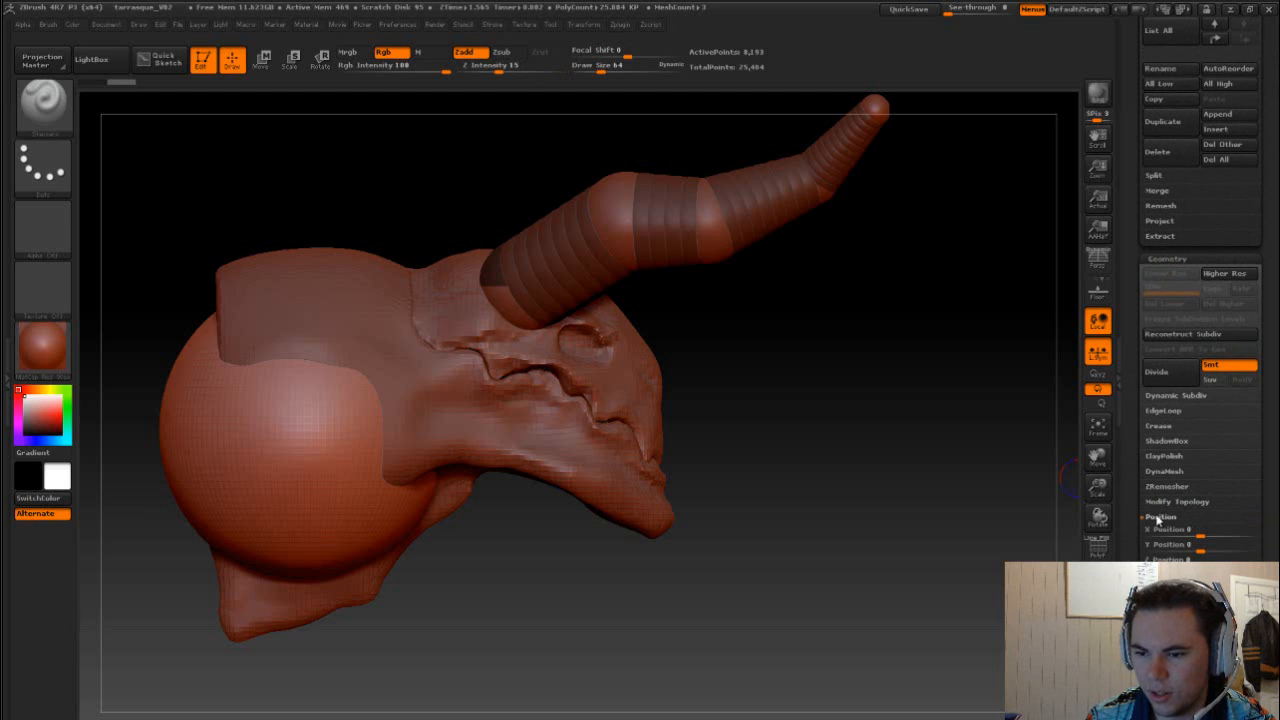
scroll("down", 3)
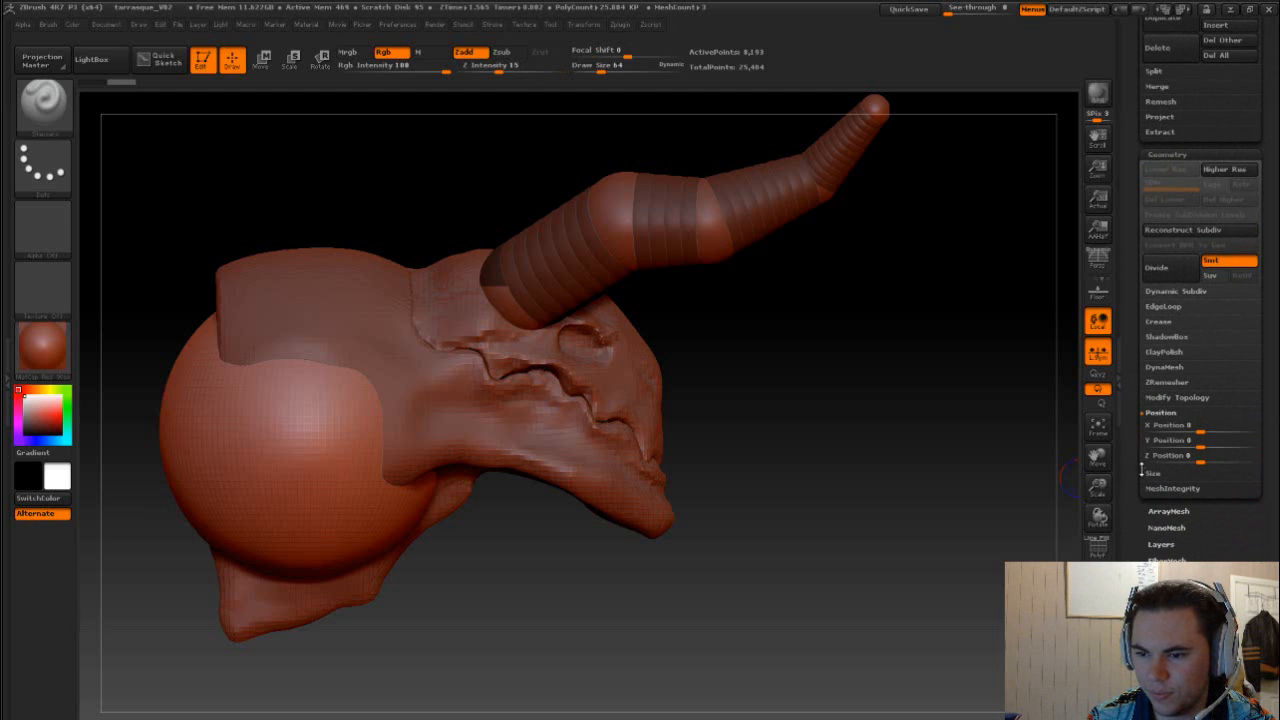
left_click_drag(1180, 424, 1230, 424)
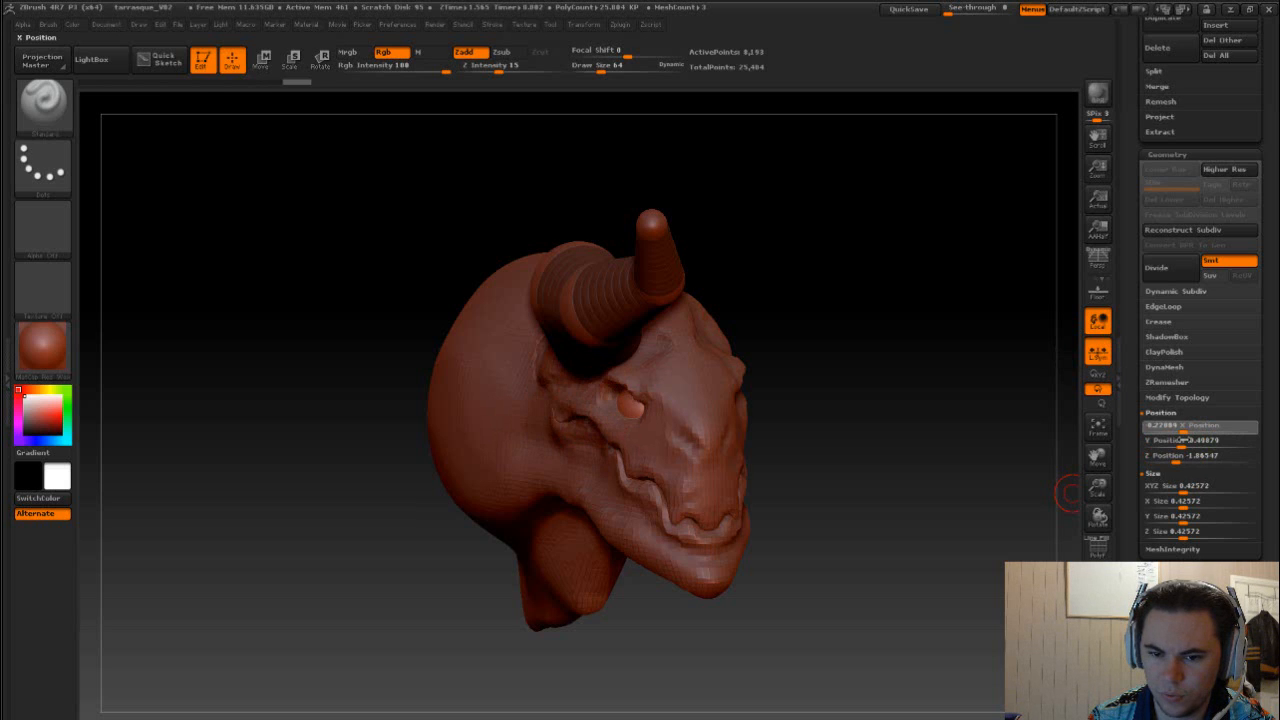
left_click(1200, 486)
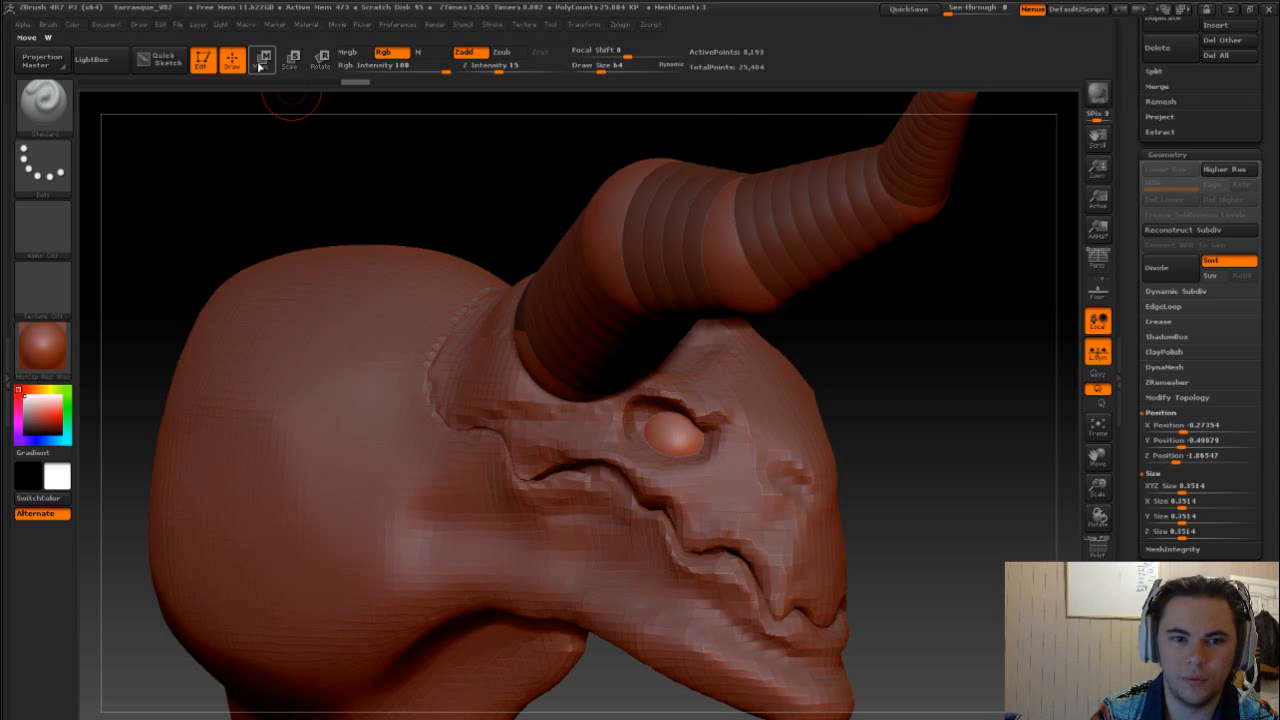
- Fine-tune the eyeball's placement in the socket with the Transpose Move gizmo
left_click(260, 60)
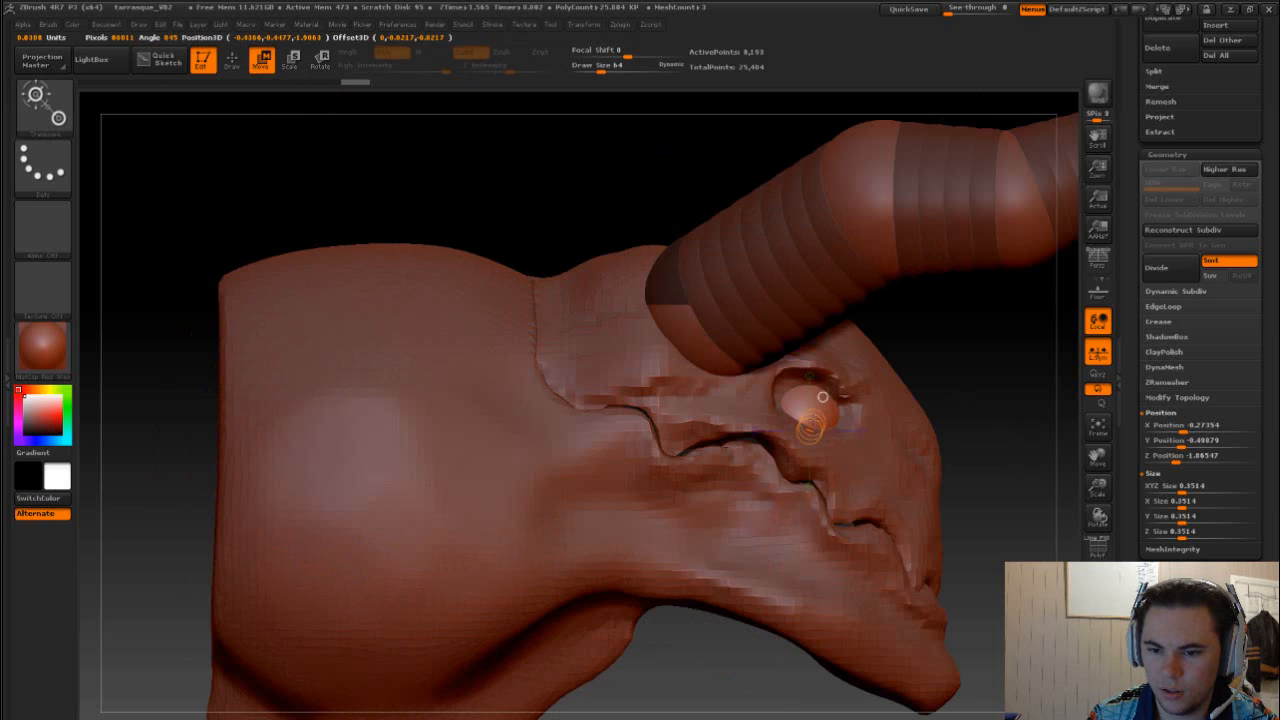
left_click(260, 62)
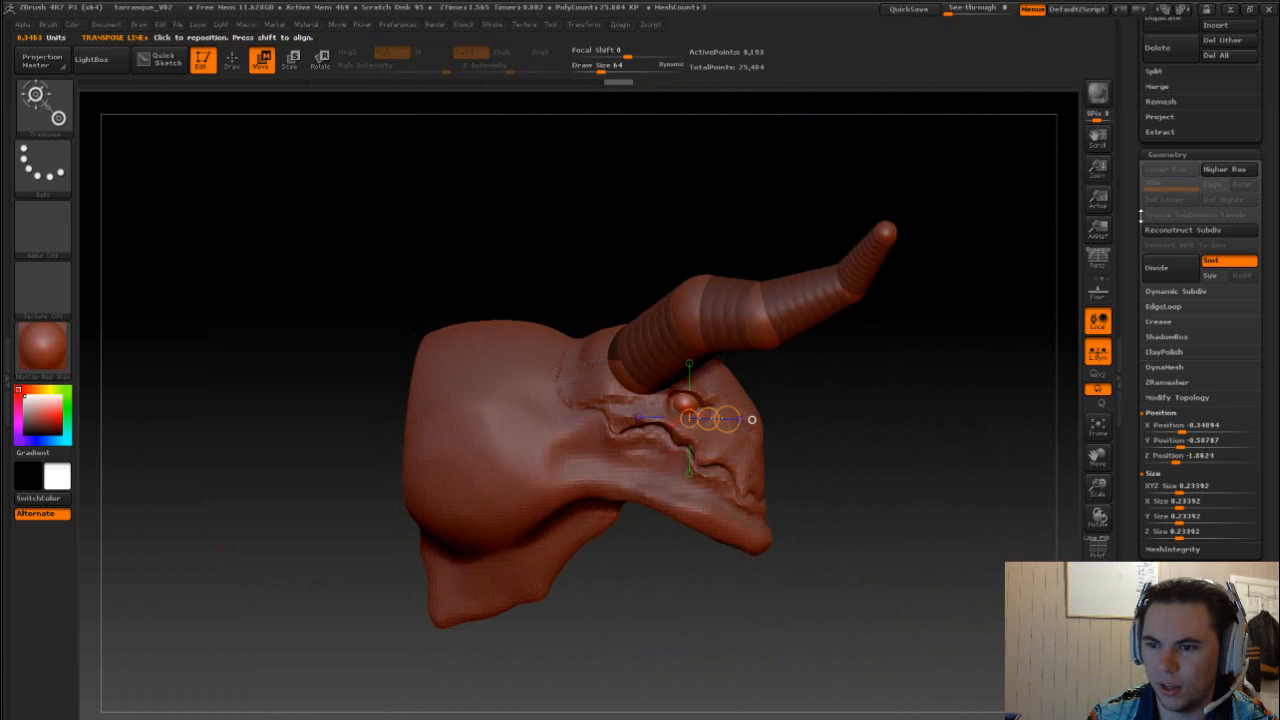
left_click(204, 60)
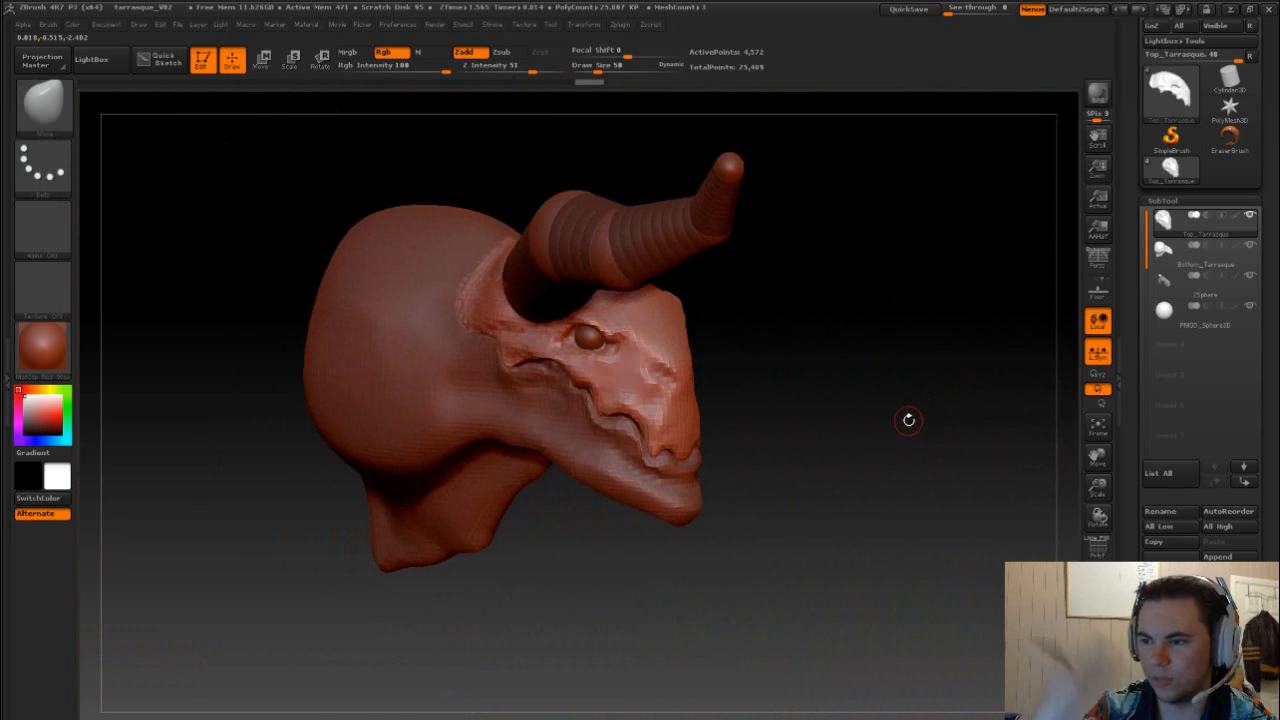
mouse_move(856, 380)
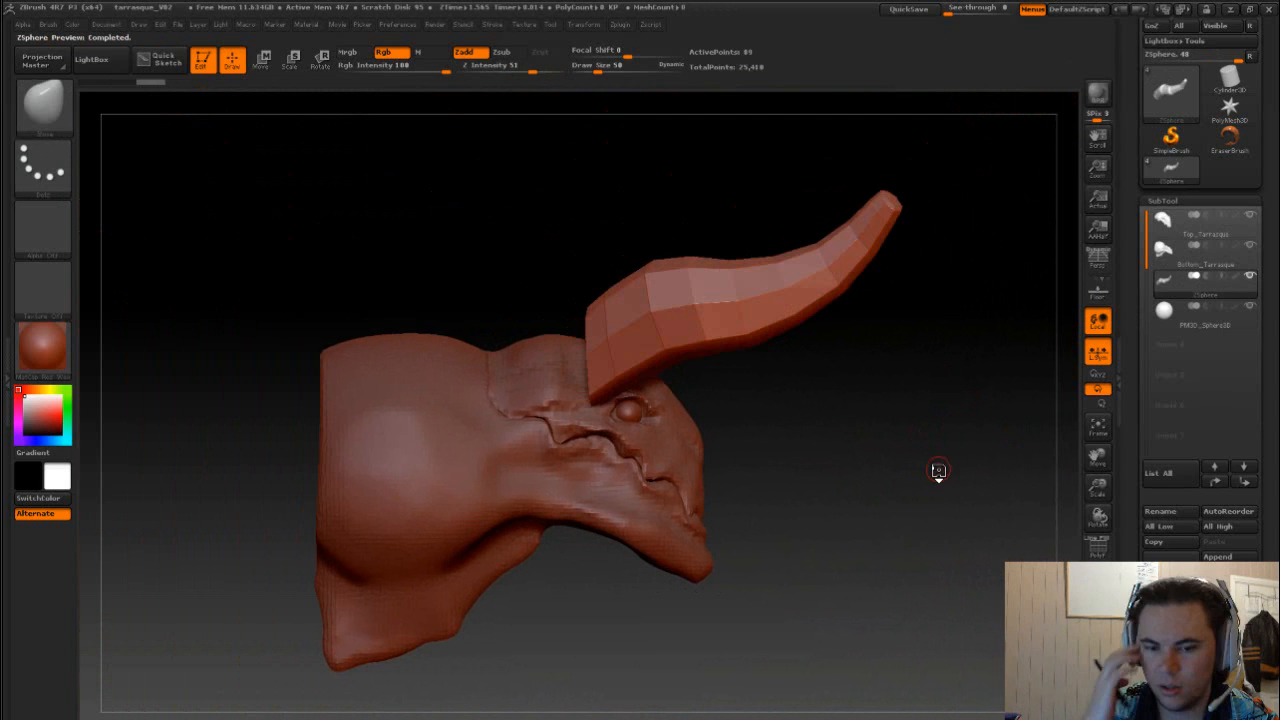
- Orbit around the isolated low-poly horn preview to view it from the front
left_click_drag(936, 470, 864, 462)
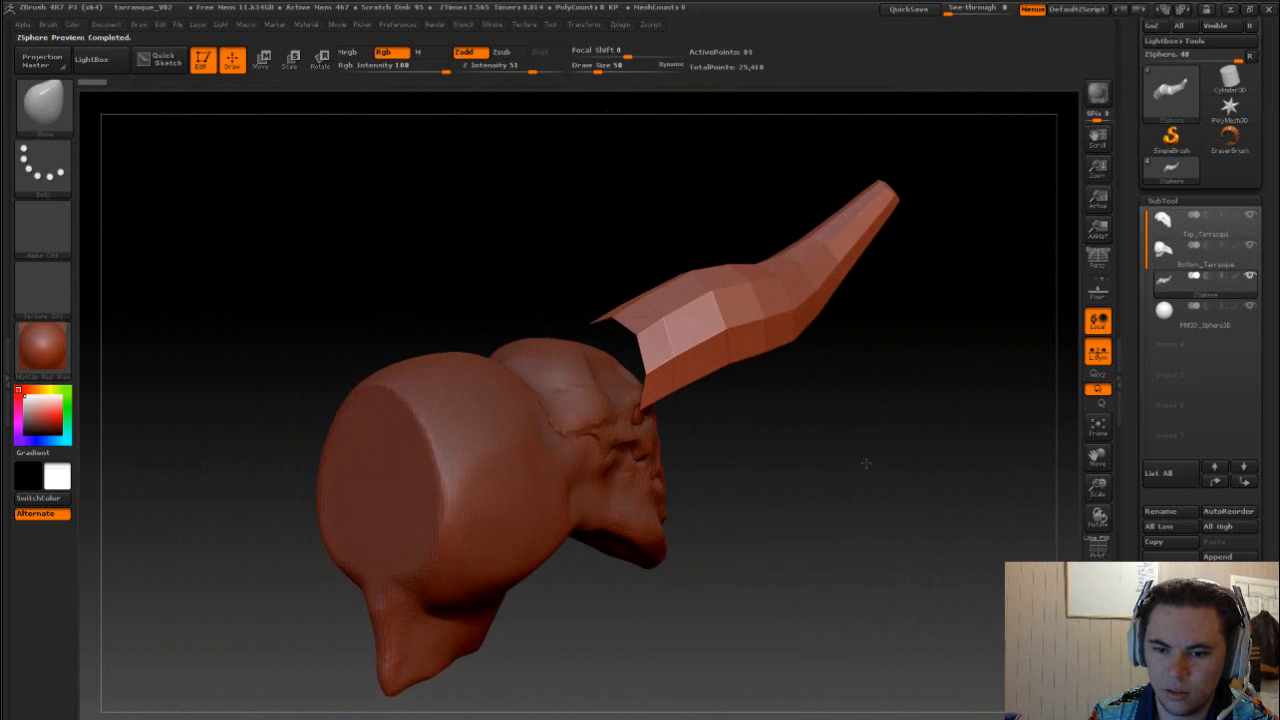
left_click_drag(864, 464, 832, 448)
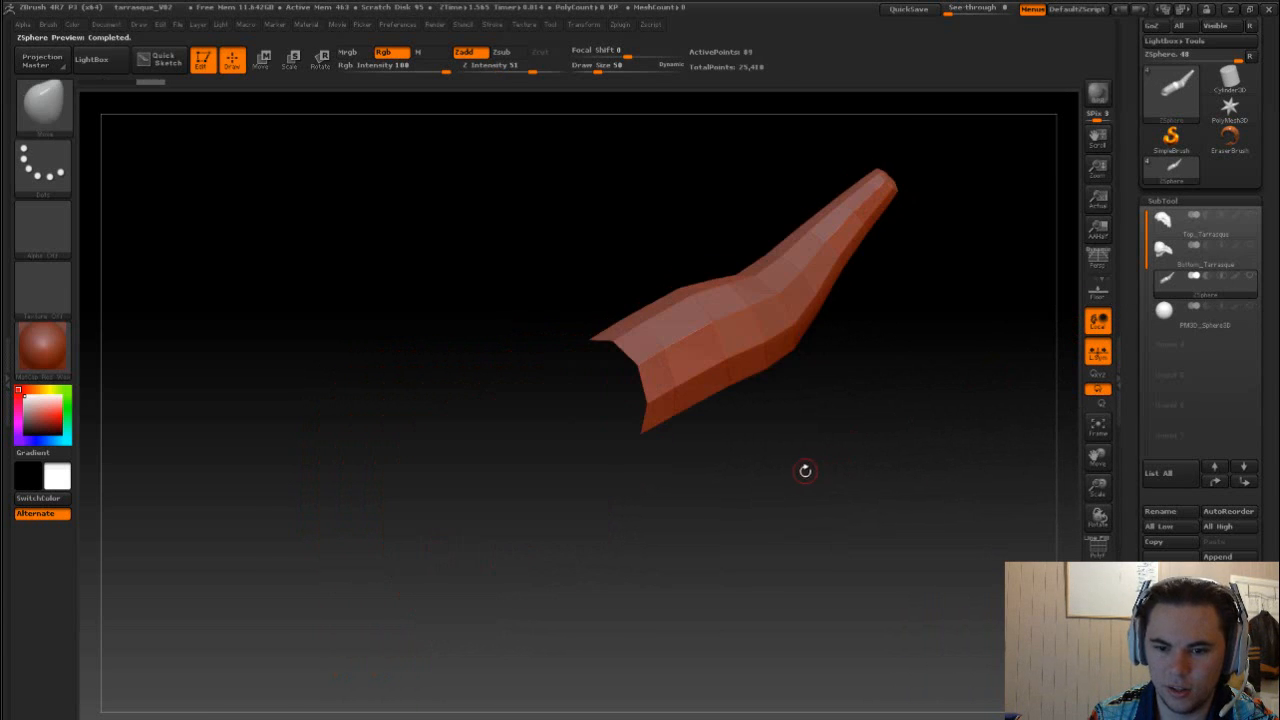
- Rotate around the isolated horn, toggling its preview, and set up a transform at its base
left_click_drag(804, 472, 670, 324)
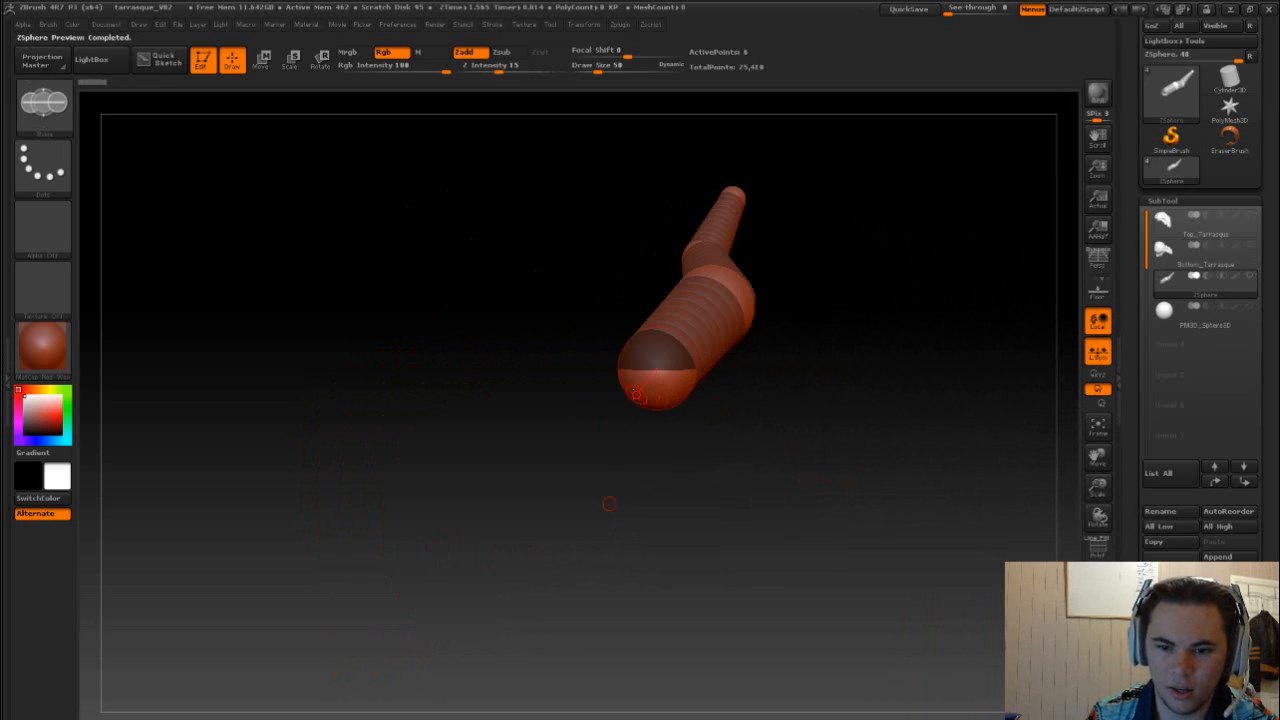
left_click(640, 384)
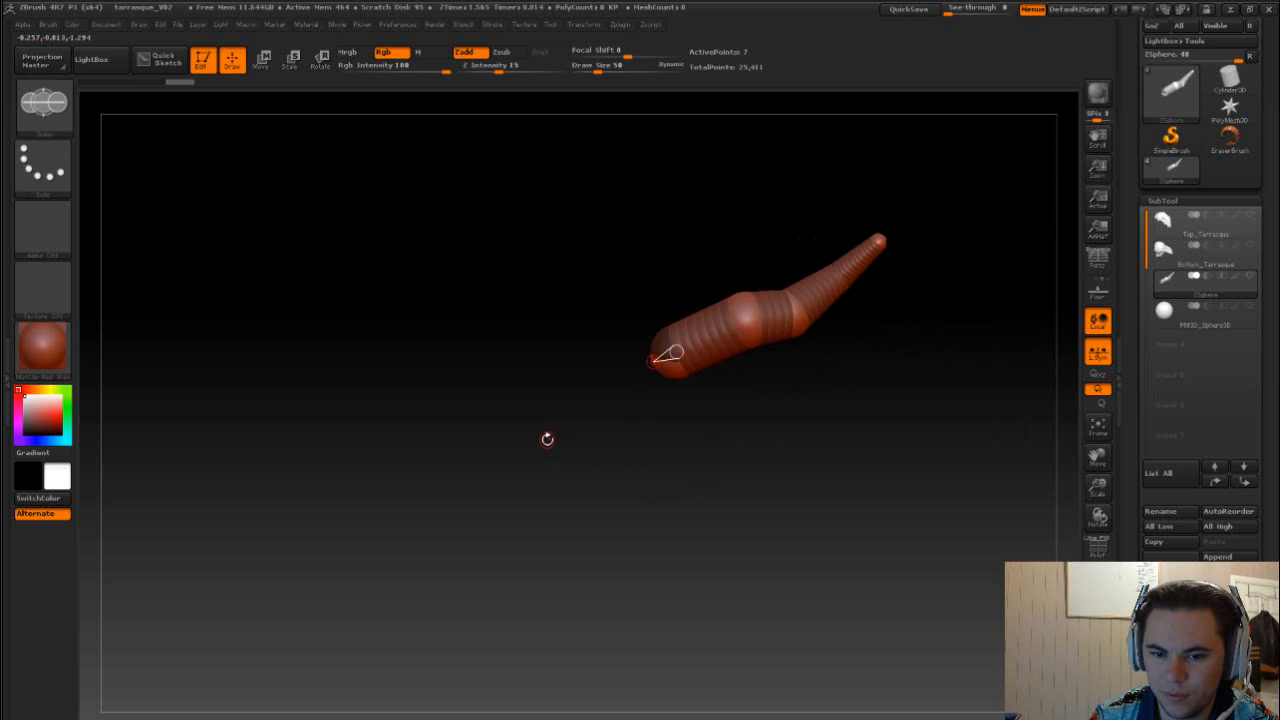
left_click_drag(548, 440, 548, 440)
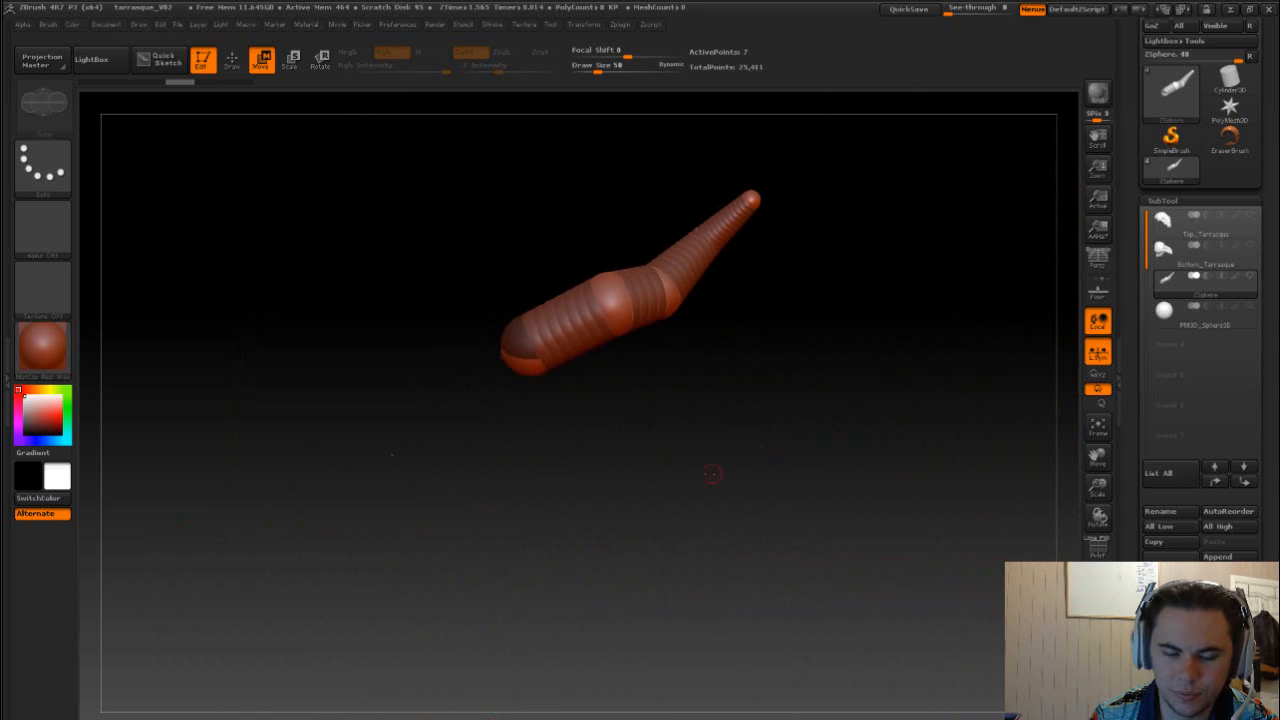
left_click_drag(712, 474, 776, 480)
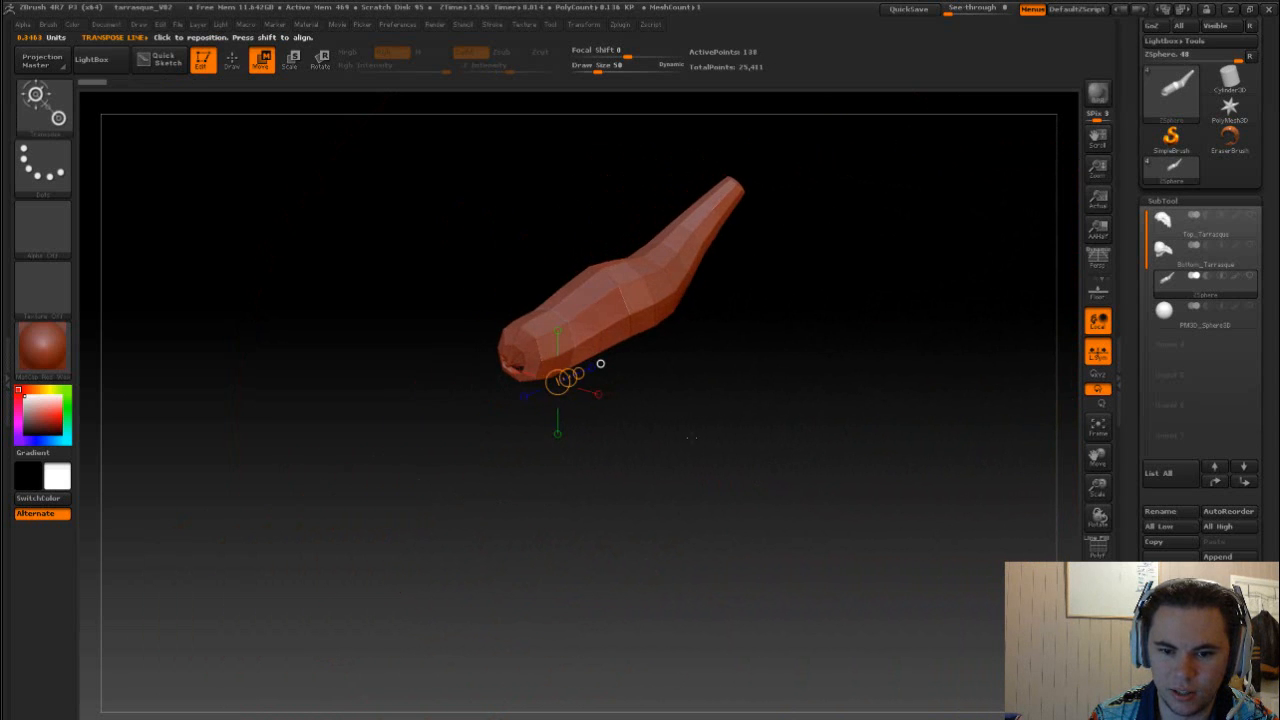
- Convert the horn to a DynaMesh from Tool > Geometry, bringing up the subdivision-levels prompt
left_click_drag(600, 364, 628, 372)
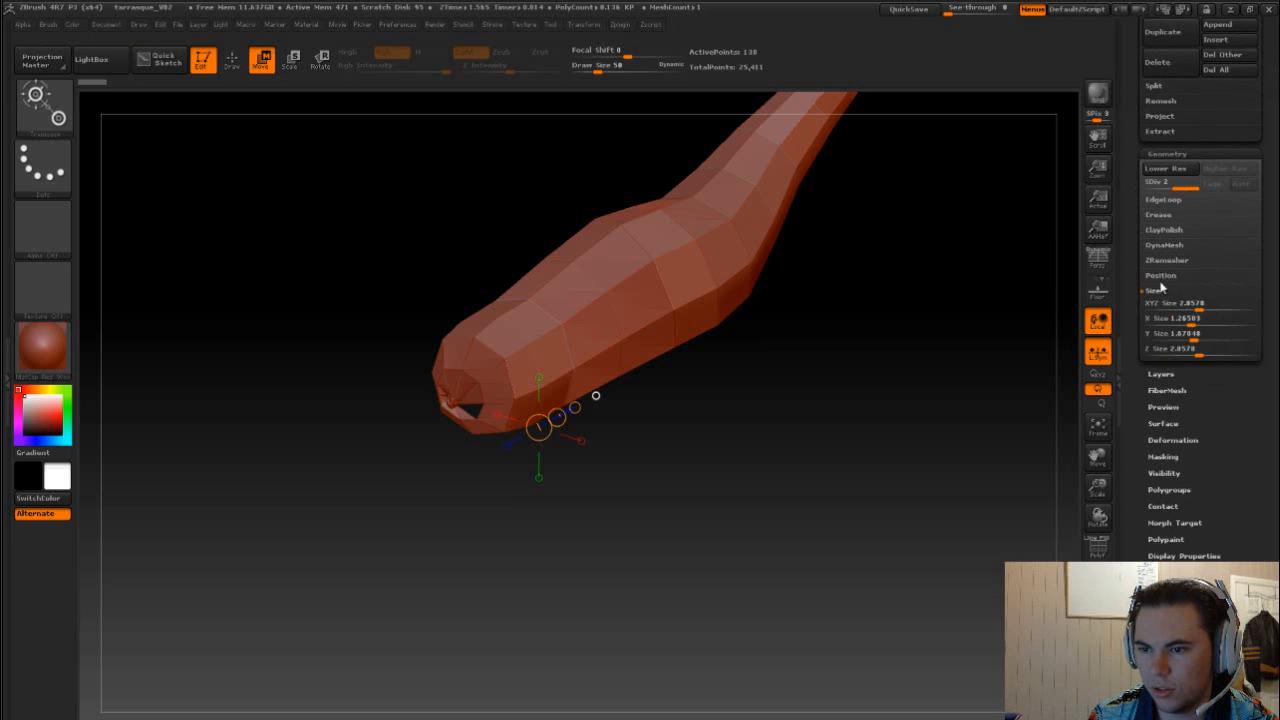
left_click(1164, 244)
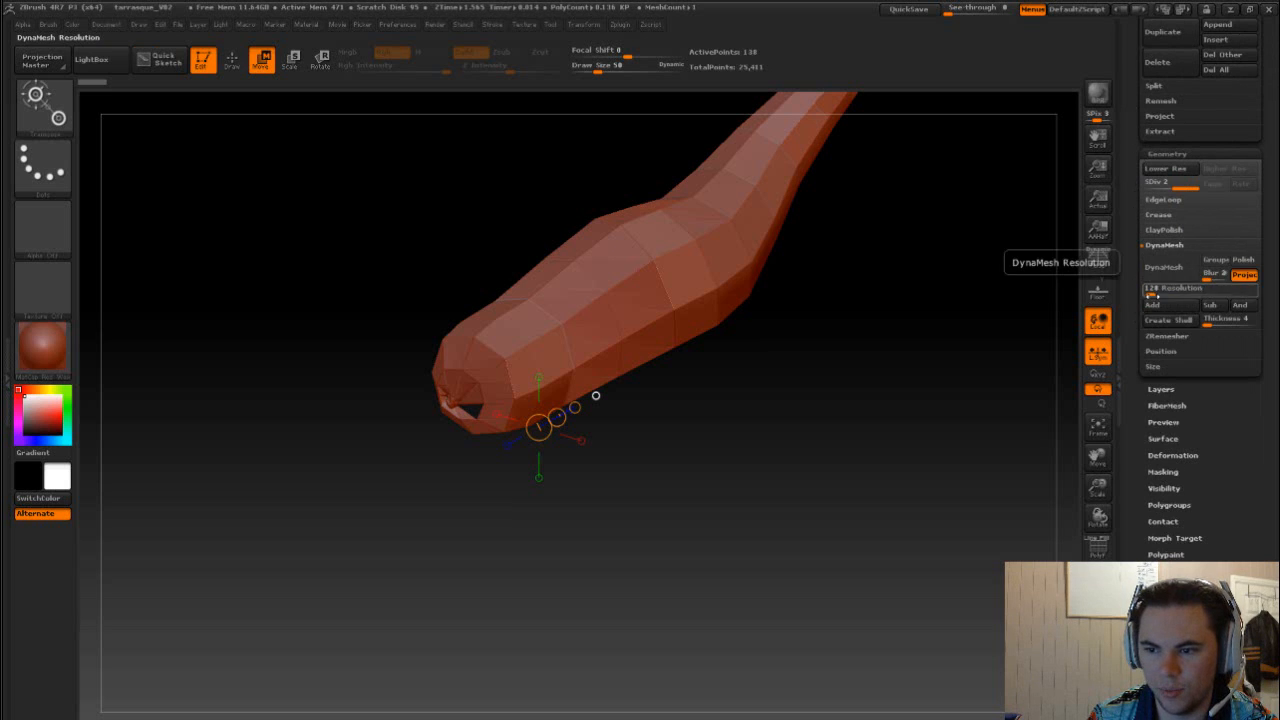
left_click(1164, 266)
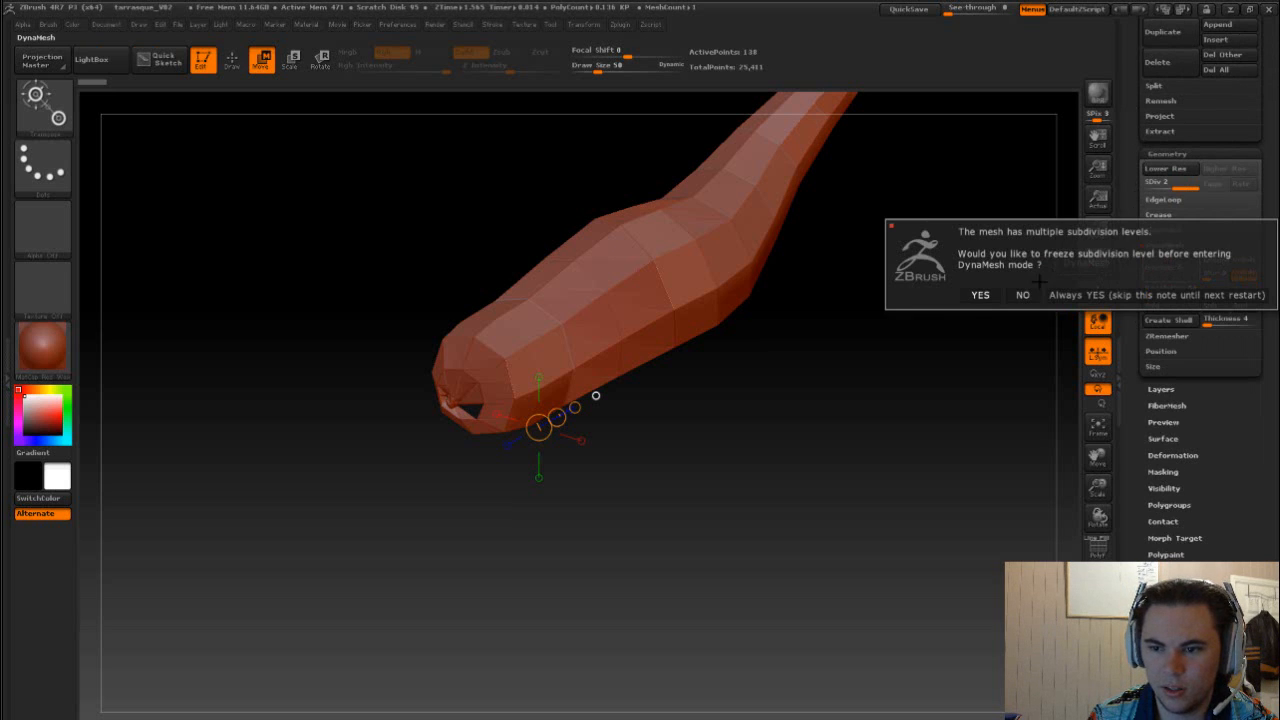
- Answer the freeze-subdivision prompt and orbit the head to view the new DynaMesh horn
left_click(980, 294)
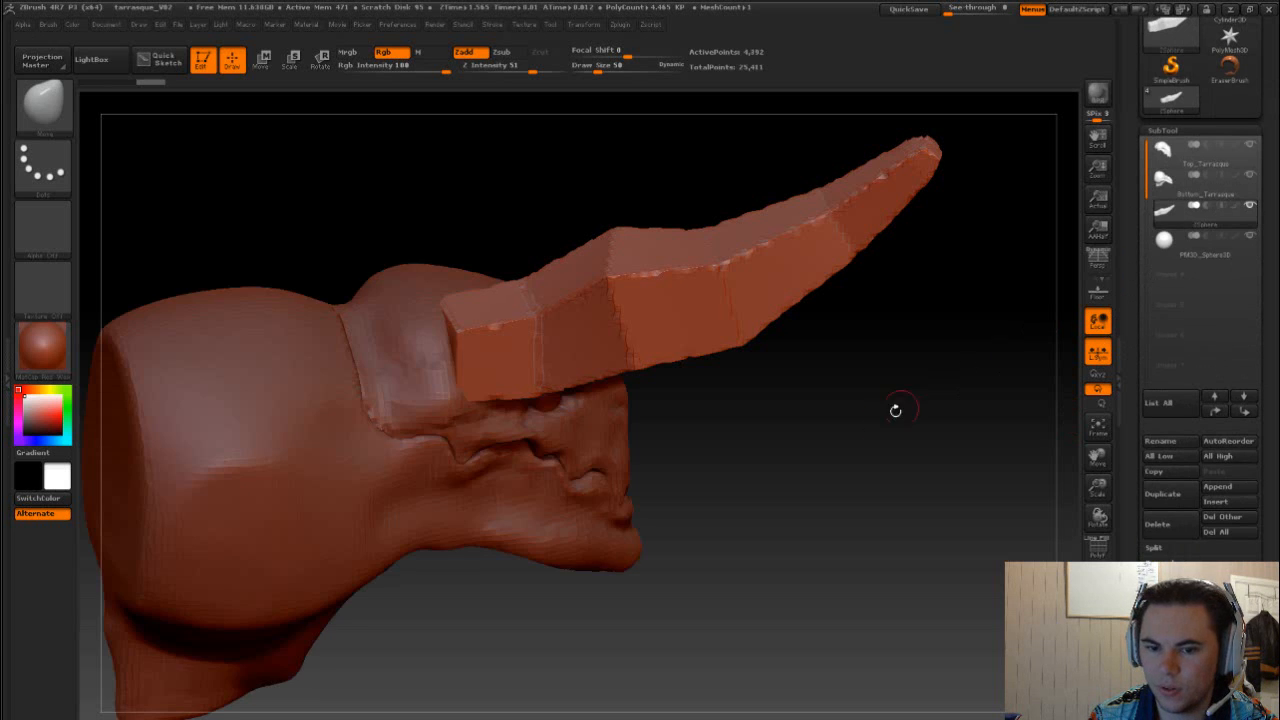
left_click_drag(896, 410, 790, 368)
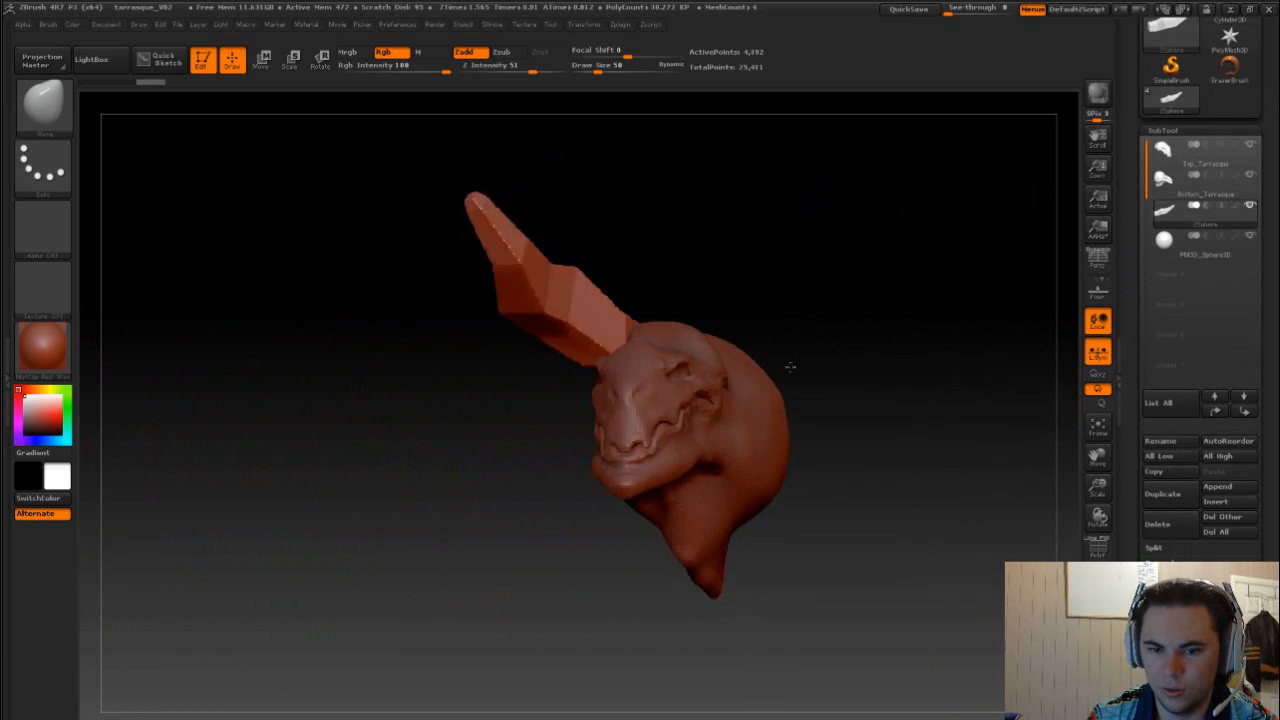
left_click_drag(790, 368, 912, 450)
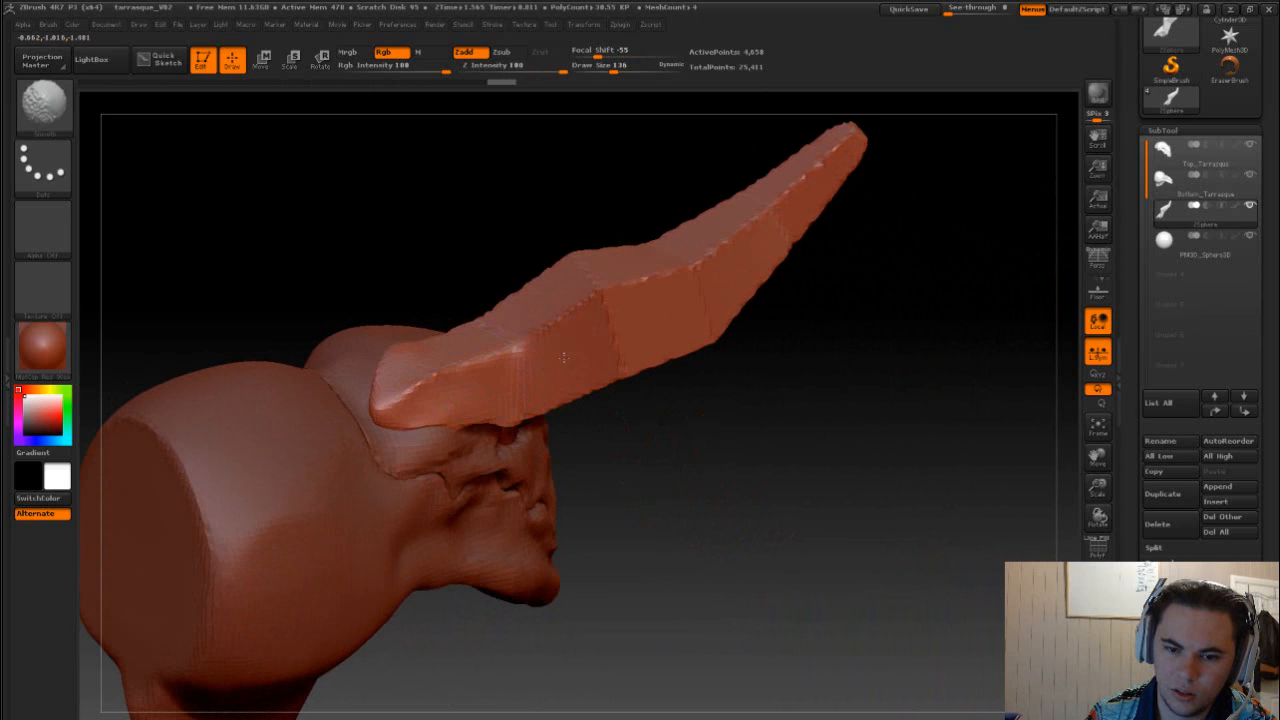
- Bend the horn upward with the Move brush, reshaping its tip and where it meets the skull
left_click_drag(564, 358, 644, 318)
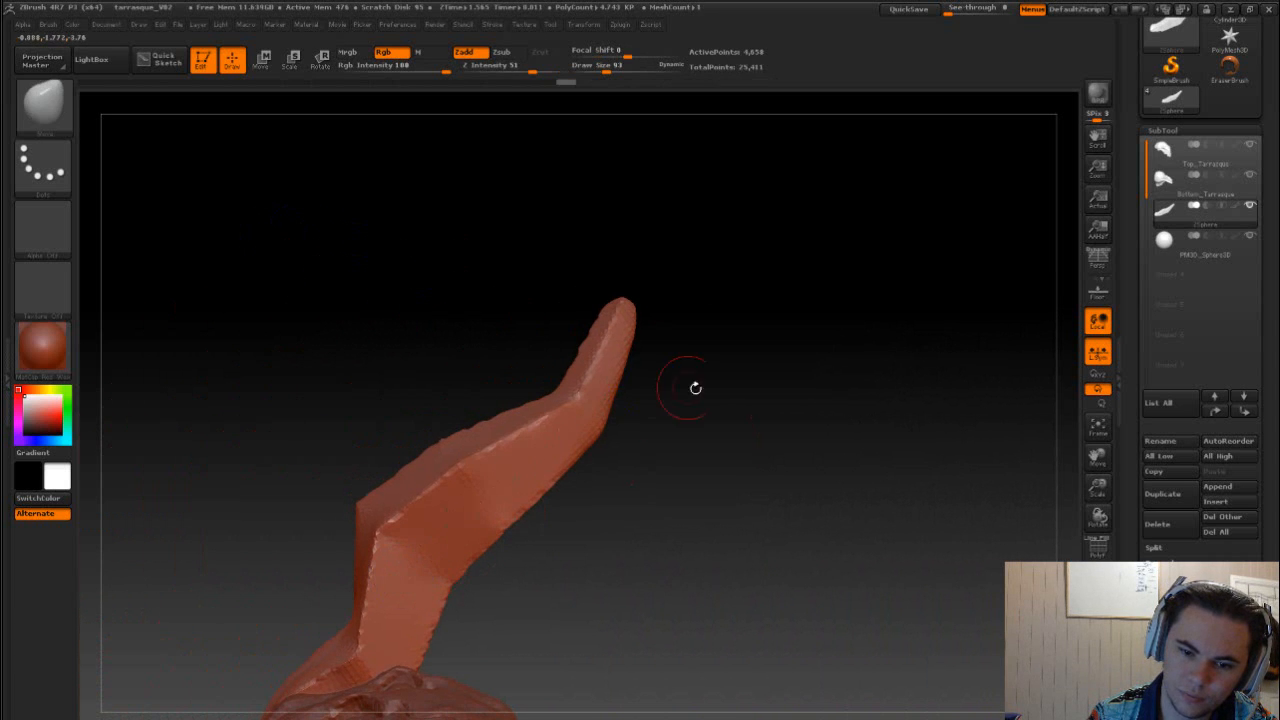
left_click_drag(696, 388, 450, 576)
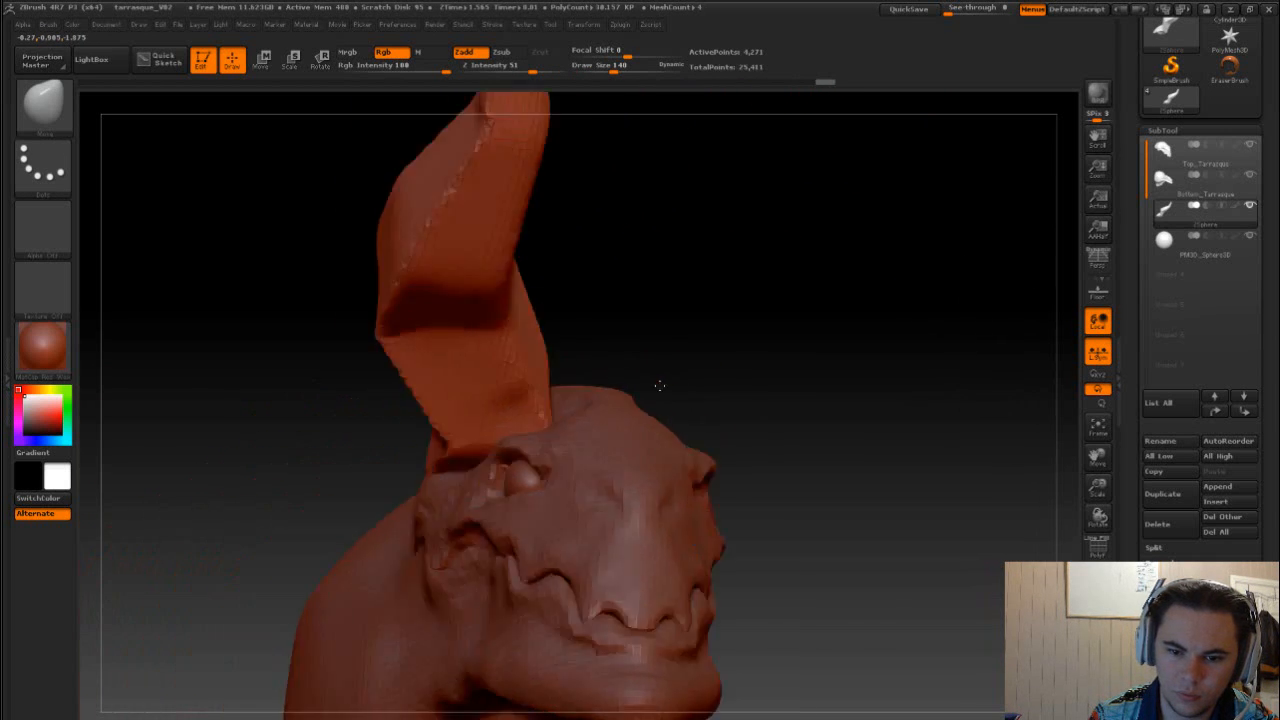
left_click_drag(660, 386, 550, 420)
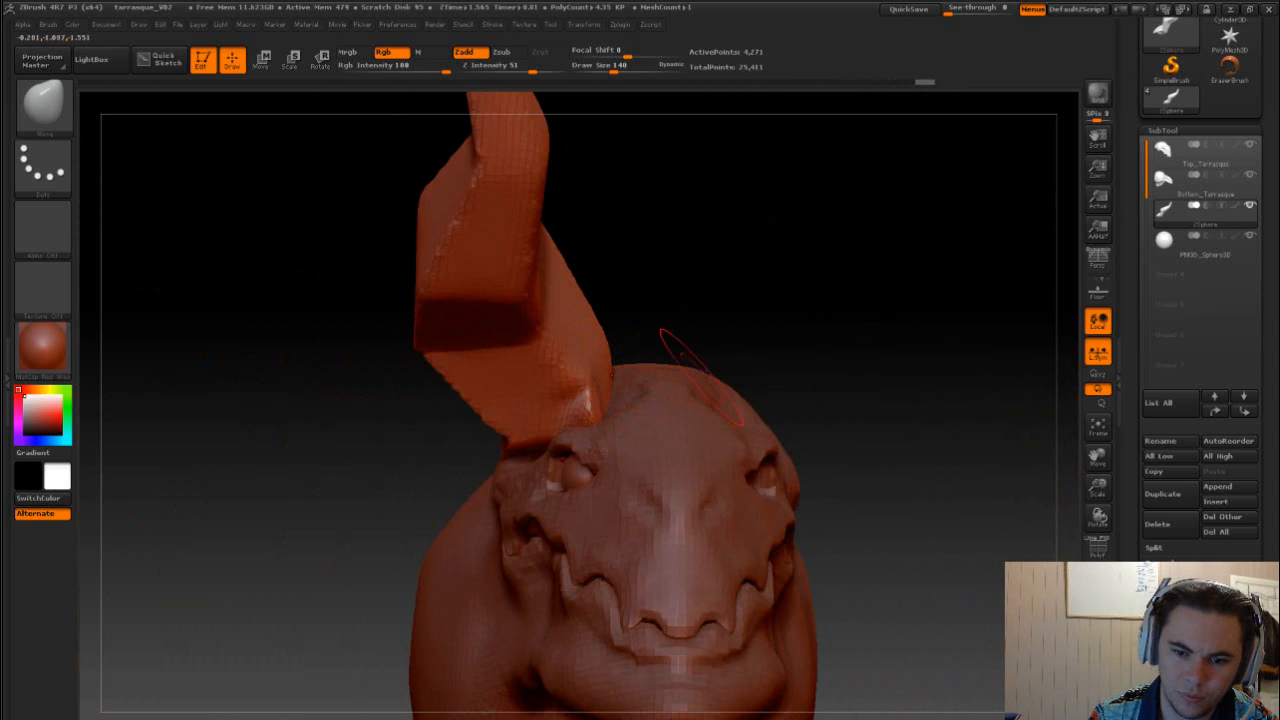
left_click_drag(600, 400, 790, 288)
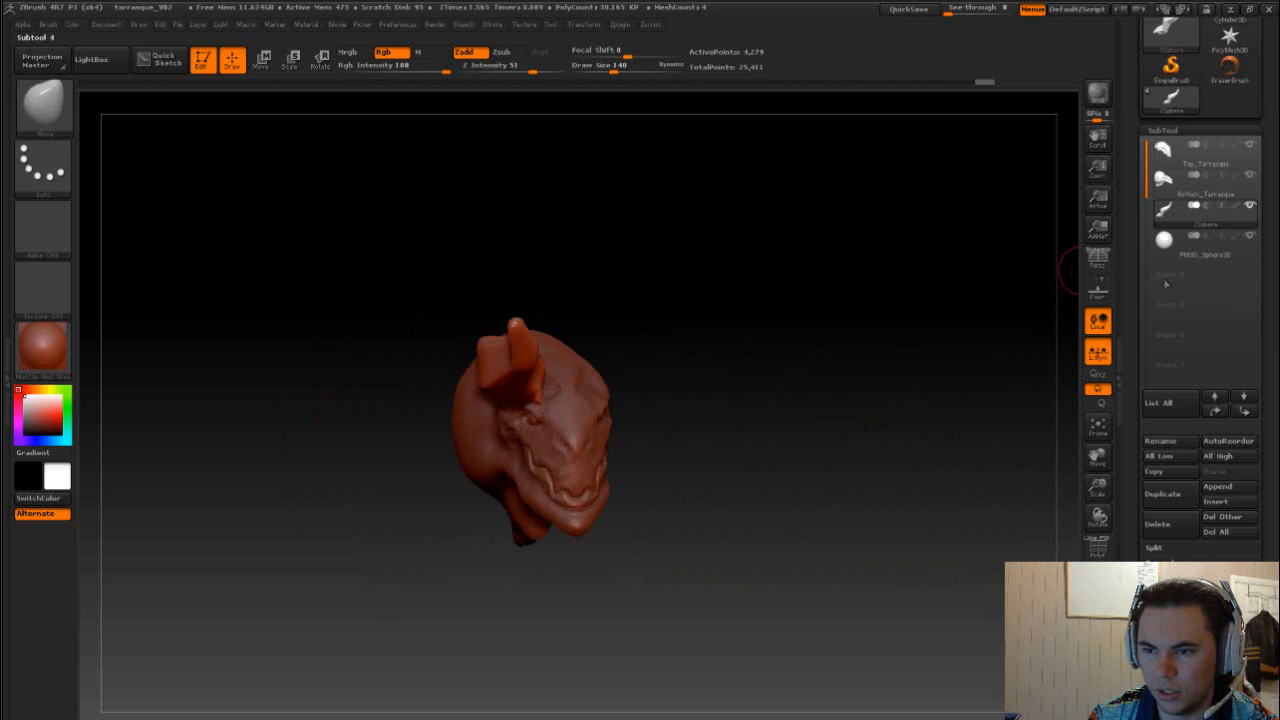
- Mirror a duplicate horn on the X axis via Deformation and orbit to check both horns
left_click(1162, 430)
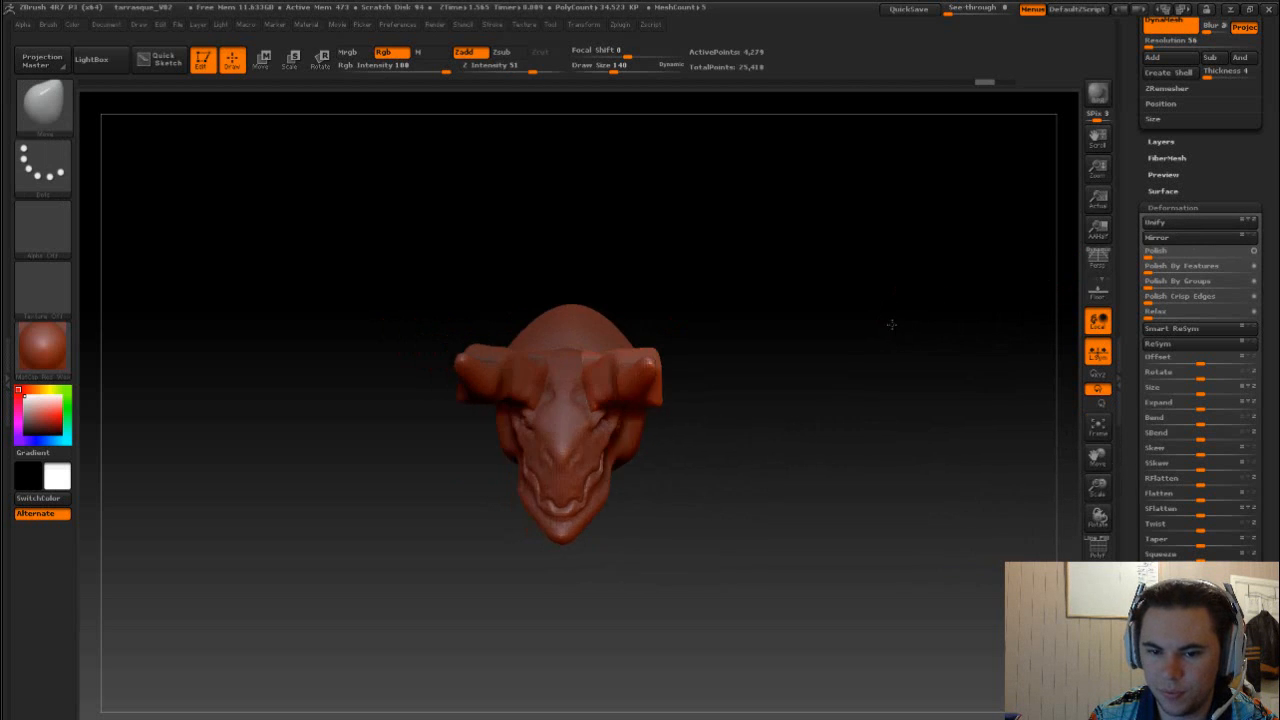
left_click_drag(890, 324, 864, 404)
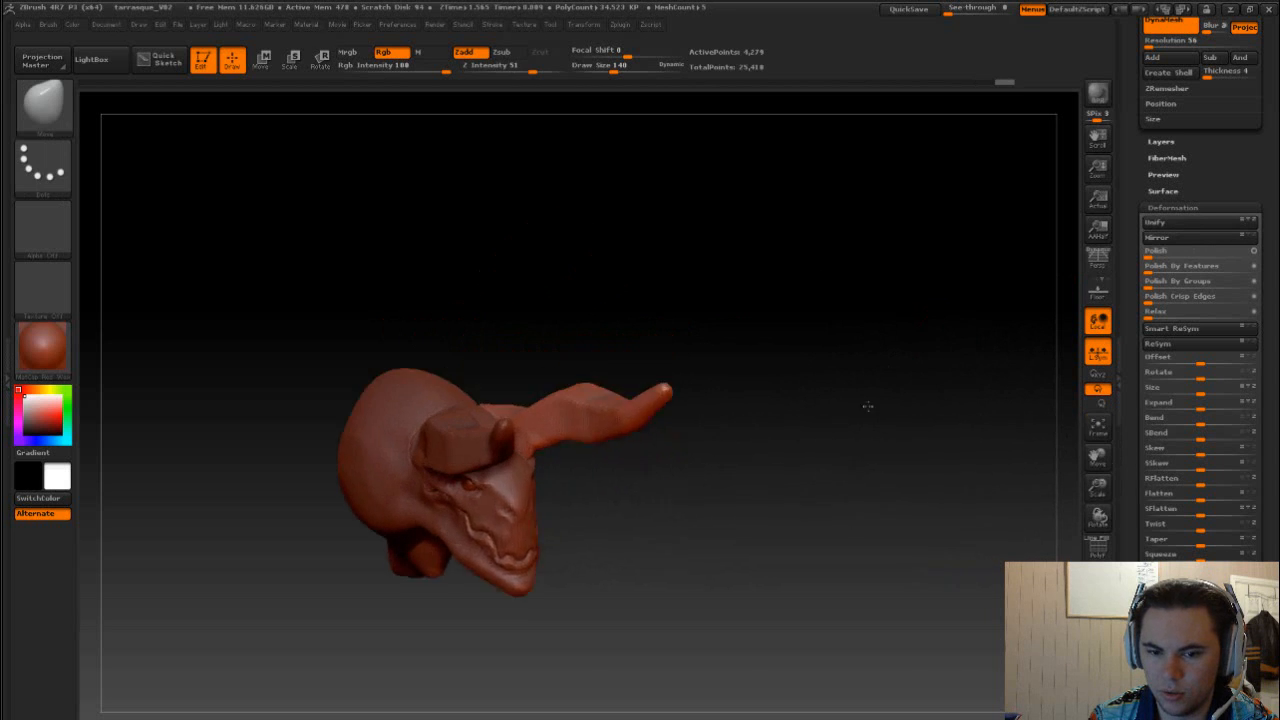
left_click_drag(868, 406, 896, 390)
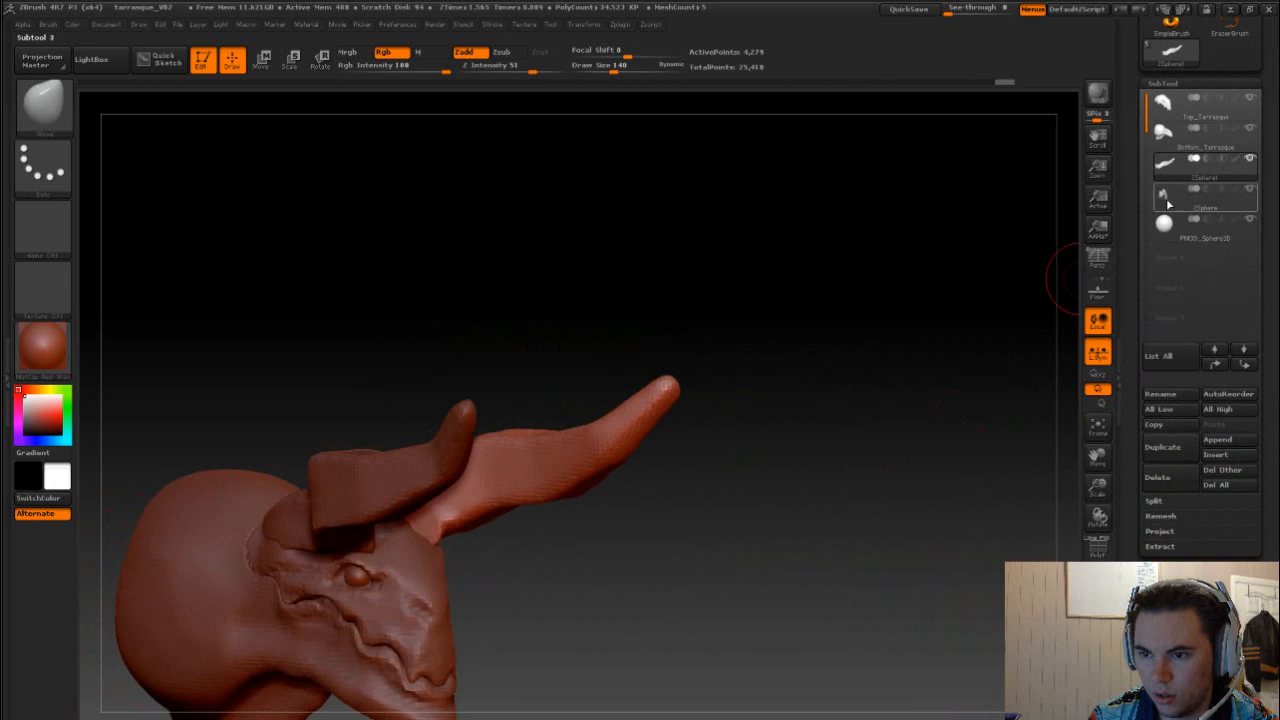
- Select the upper horn subtool, MergeDown the two horns into one, and inspect the result
left_click(1190, 196)
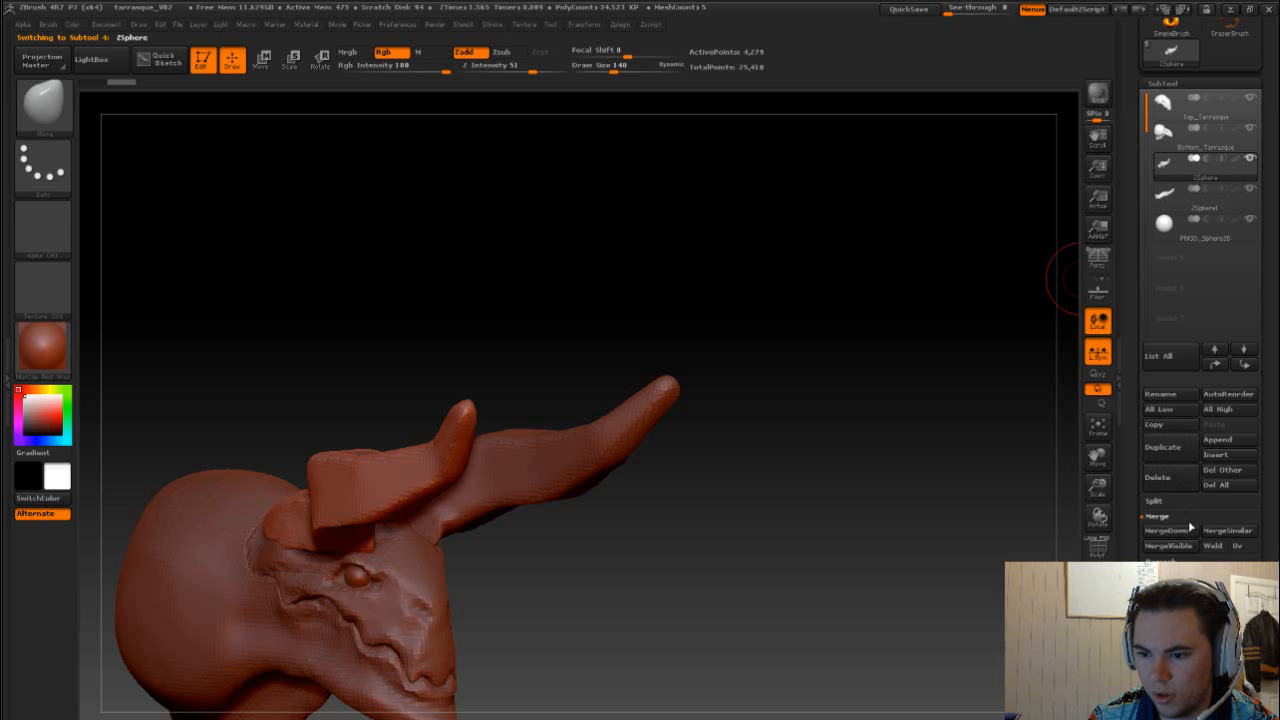
mouse_move(1168, 530)
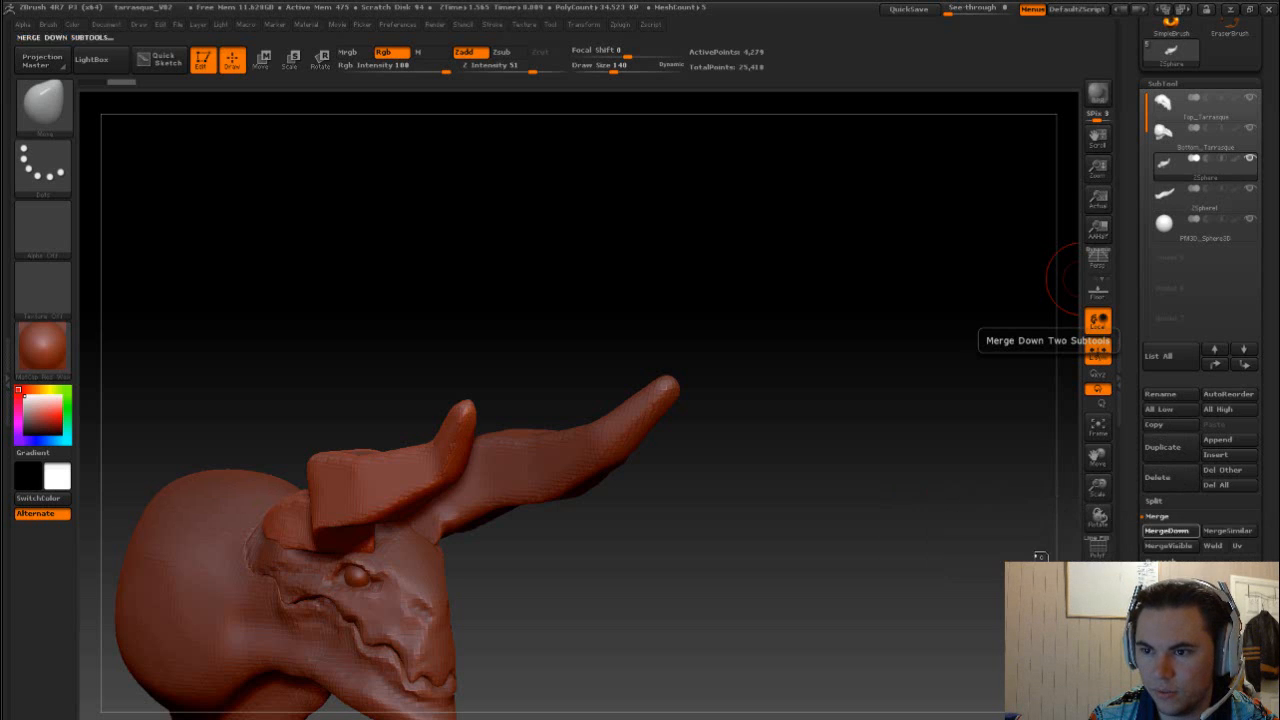
left_click(1168, 530)
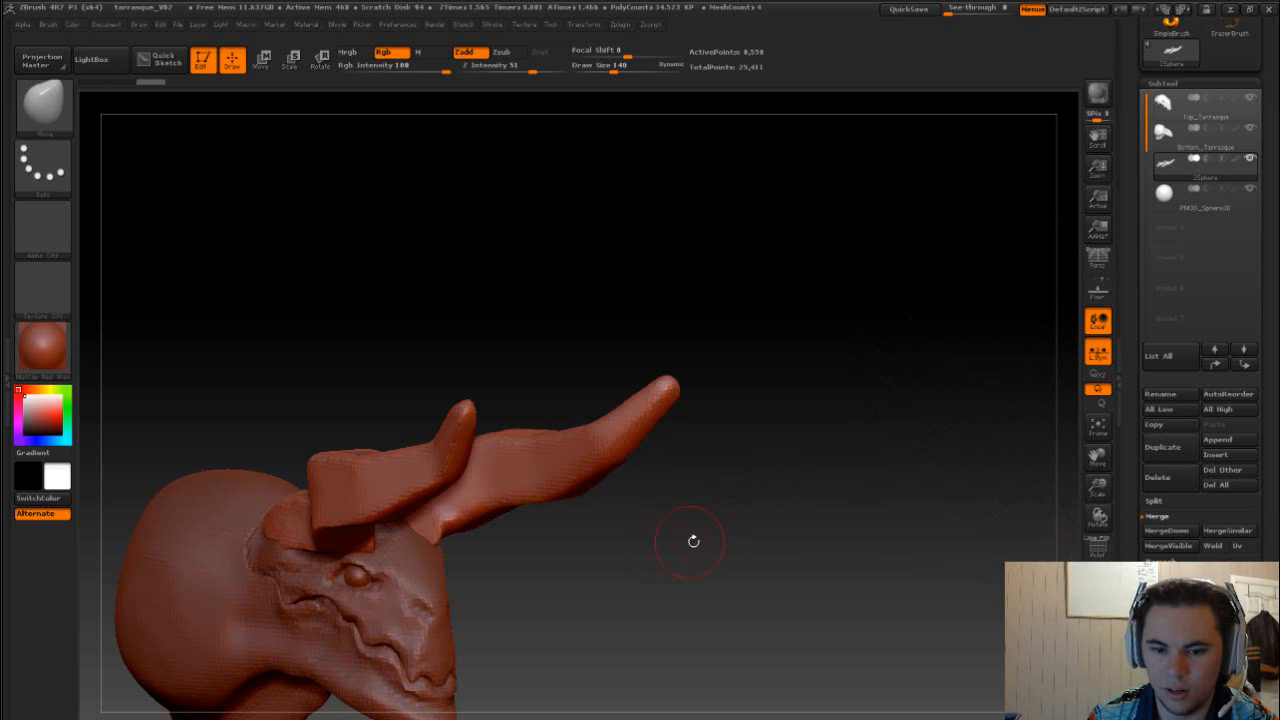
left_click_drag(692, 540, 444, 500)
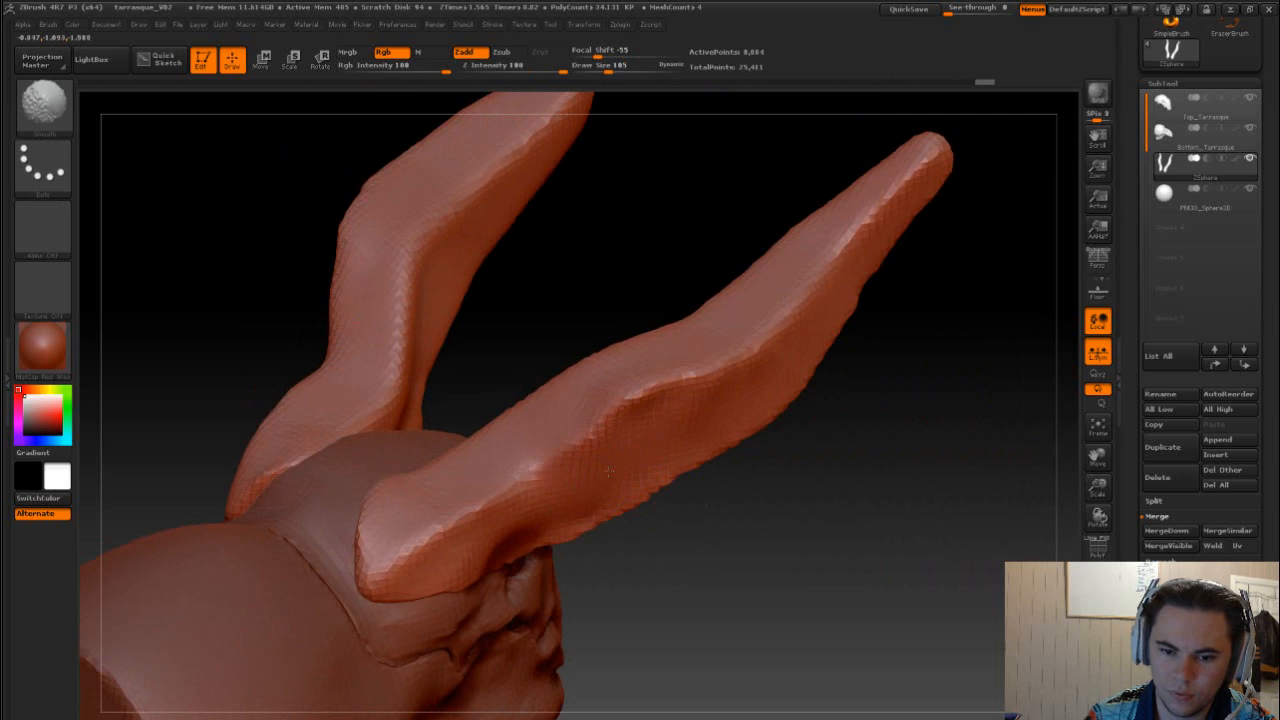
- Inflate the merged horns to make them thicker and view them from the front for symmetry
left_click_drag(610, 470, 862, 464)
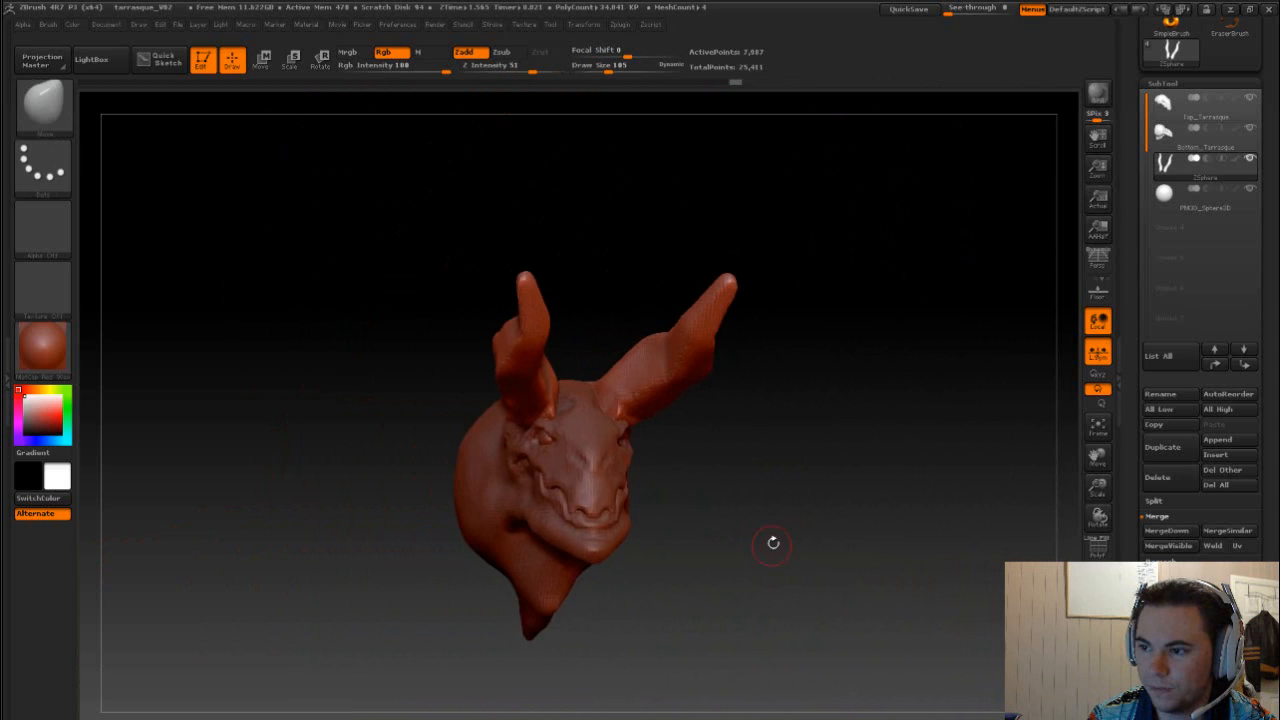
left_click_drag(772, 544, 864, 556)
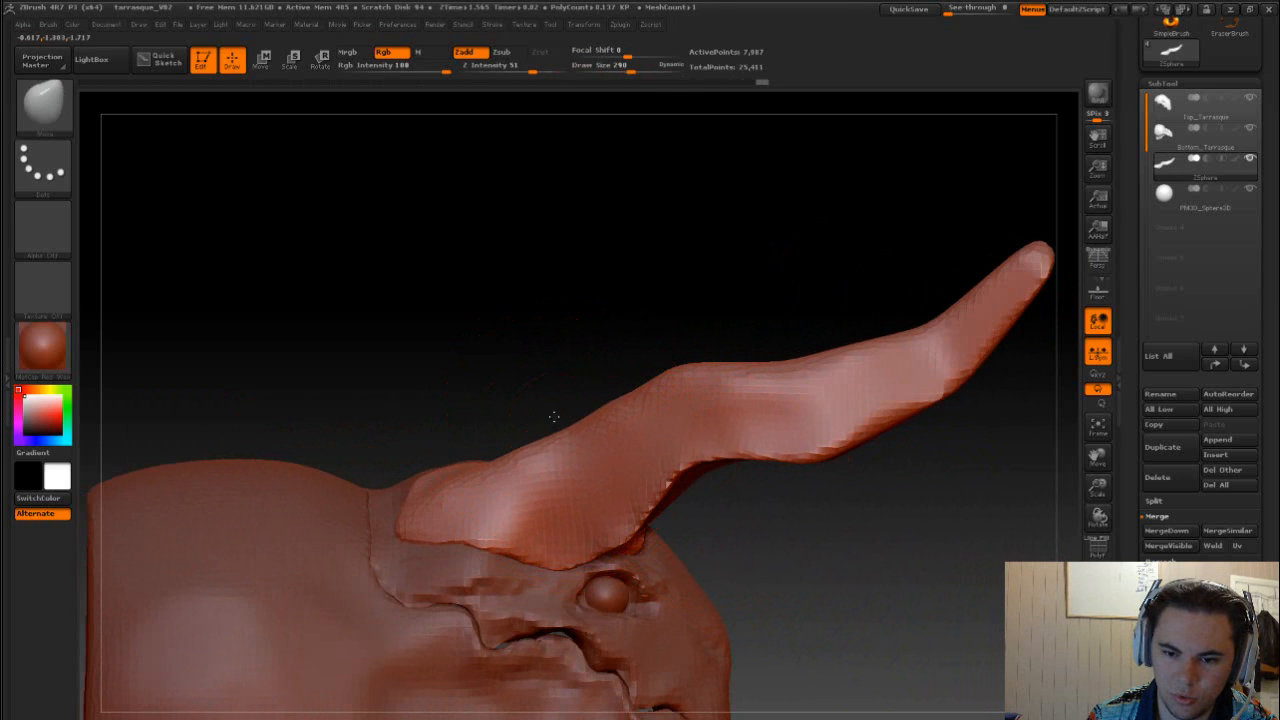
- Build up the horn roots with Clay Buildup, blend them into the skull, and smooth along the horns
left_click_drag(550, 420, 824, 462)
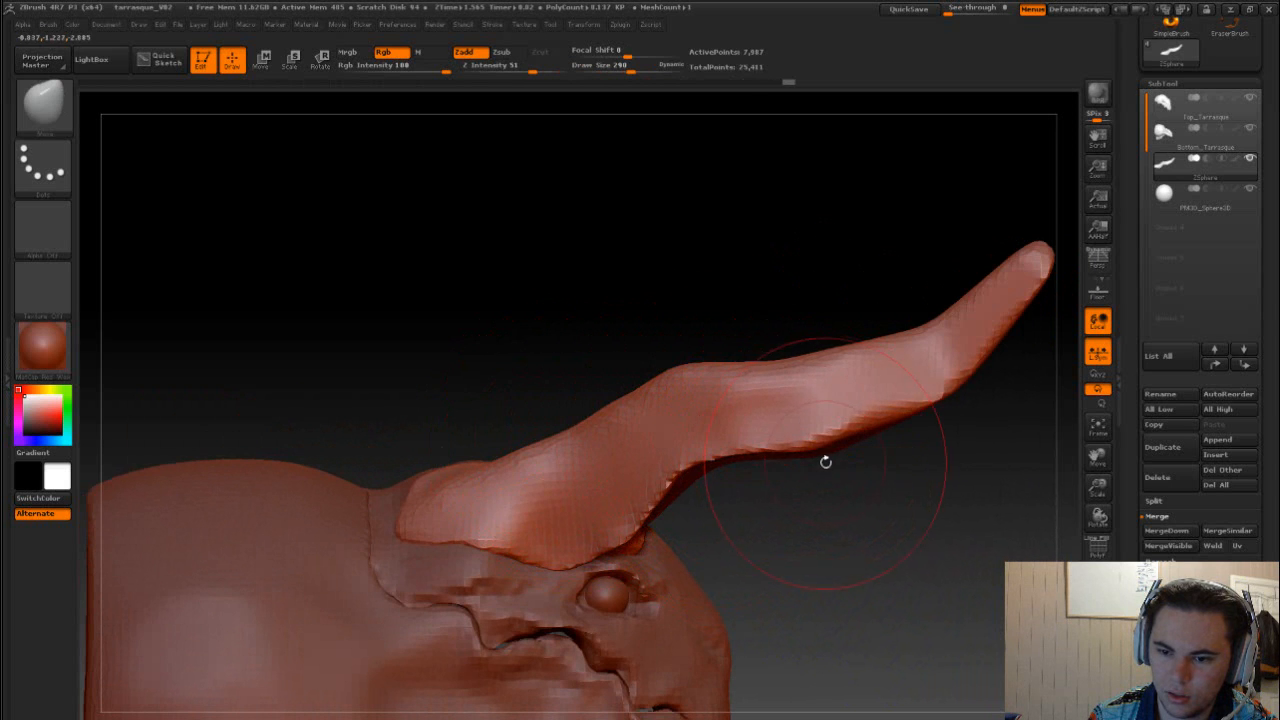
left_click_drag(826, 462, 784, 520)
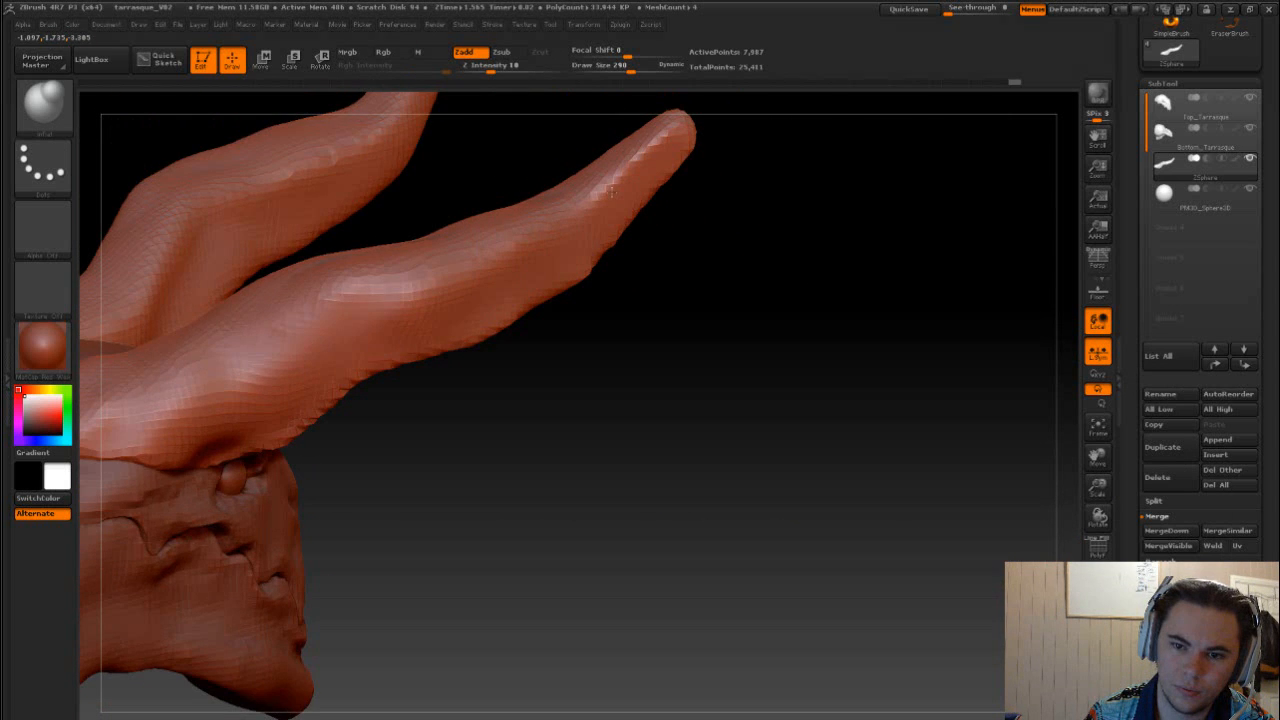
left_click_drag(610, 190, 670, 420)
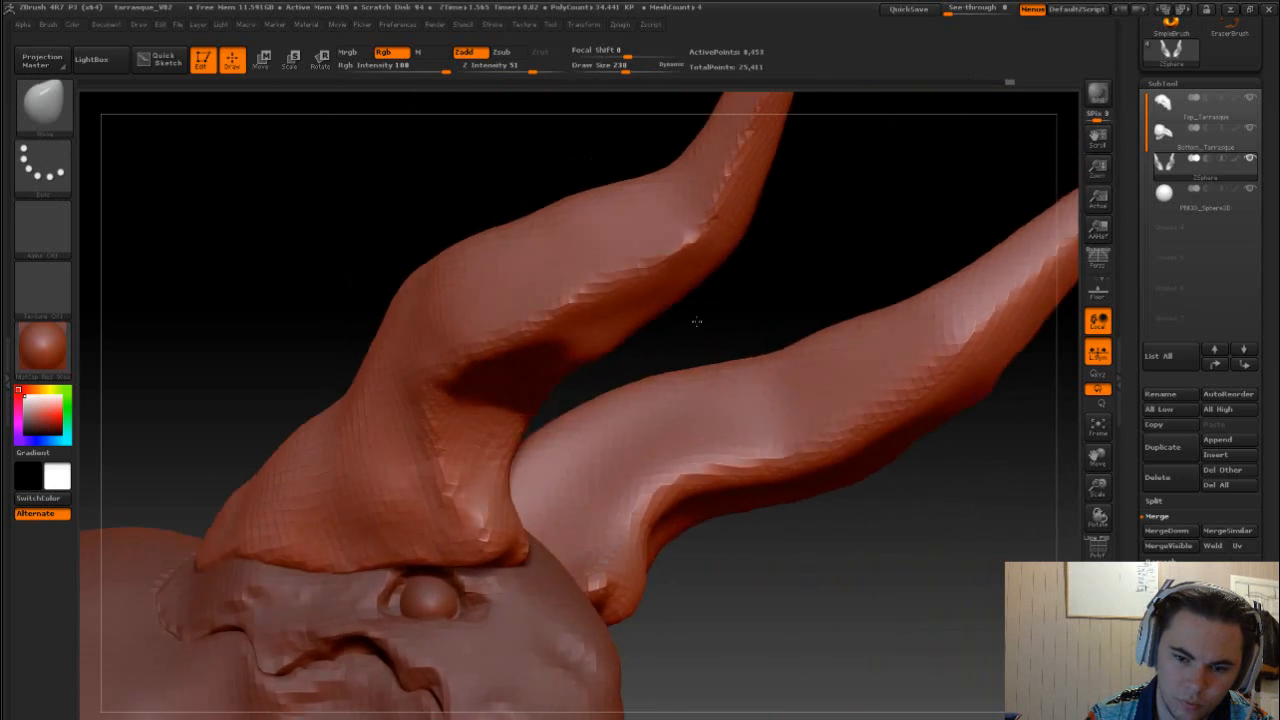
- Flatten the inner sides of the horns and smooth where they join the skull
left_click_drag(696, 320, 636, 384)
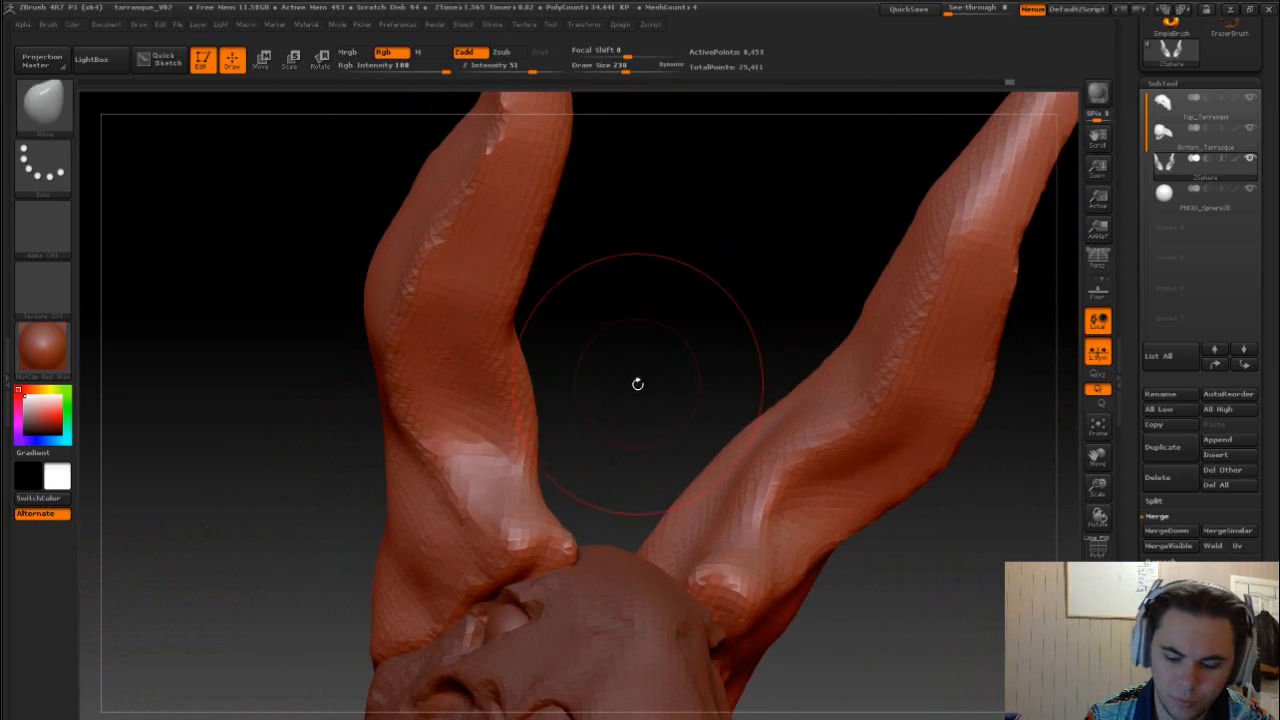
left_click_drag(636, 384, 596, 448)
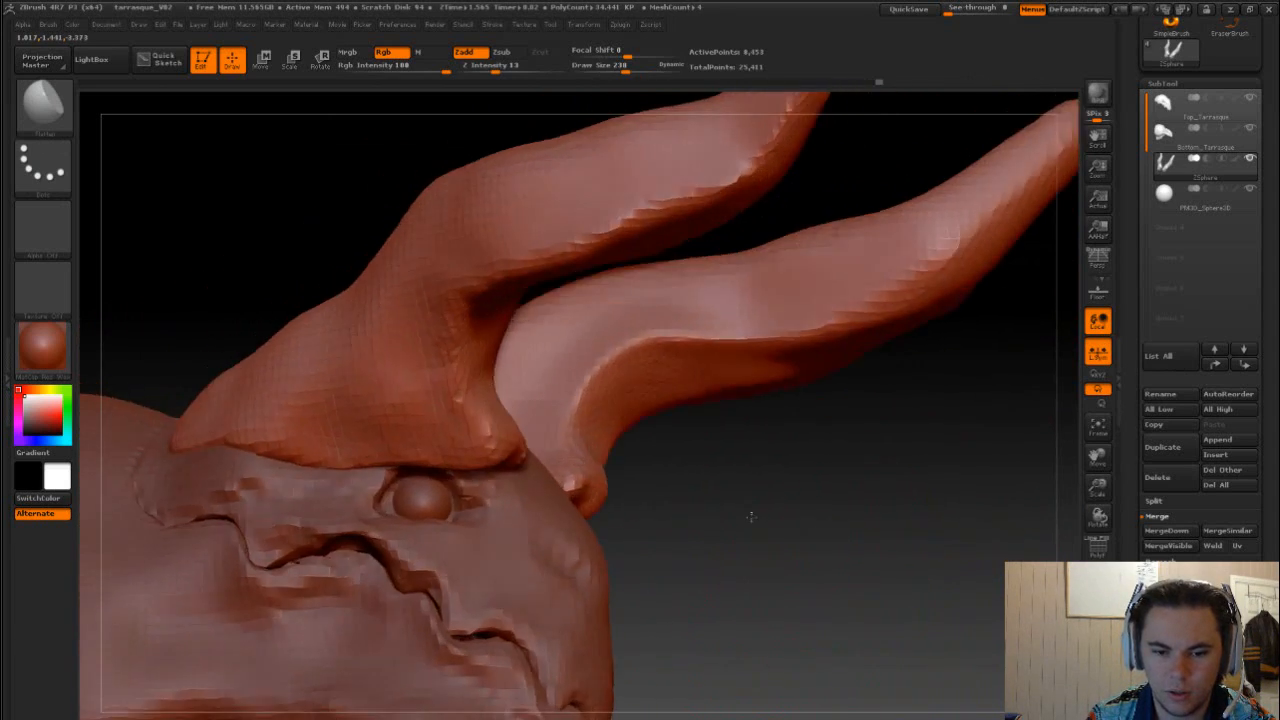
left_click_drag(750, 516, 696, 420)
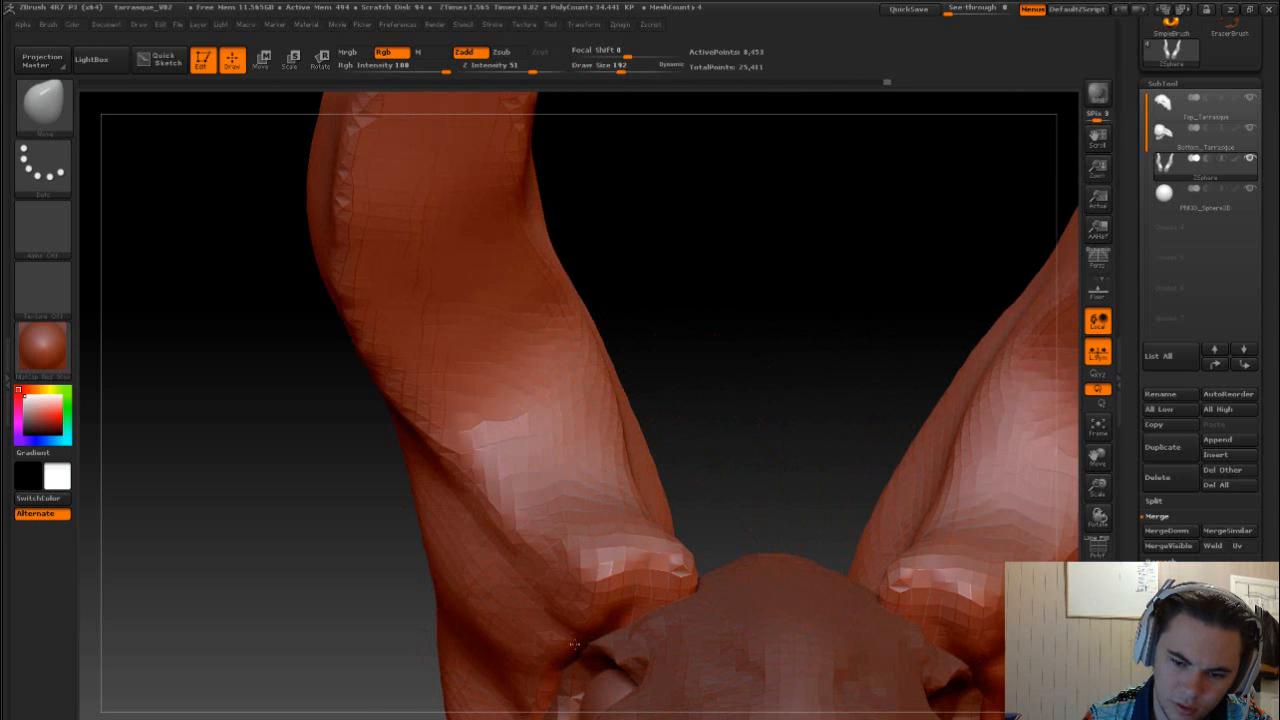
- Flatten along the horn surface and smooth it into a cleaner outward curve
left_click(570, 644)
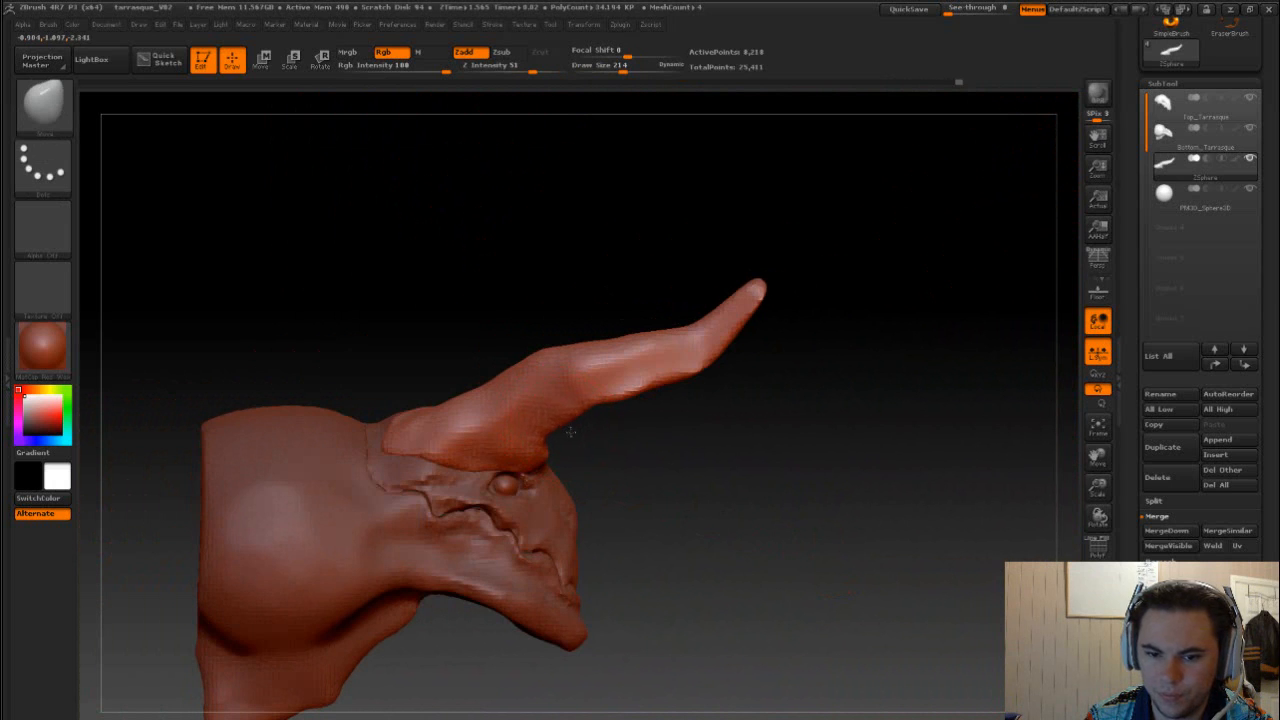
left_click_drag(540, 440, 620, 410)
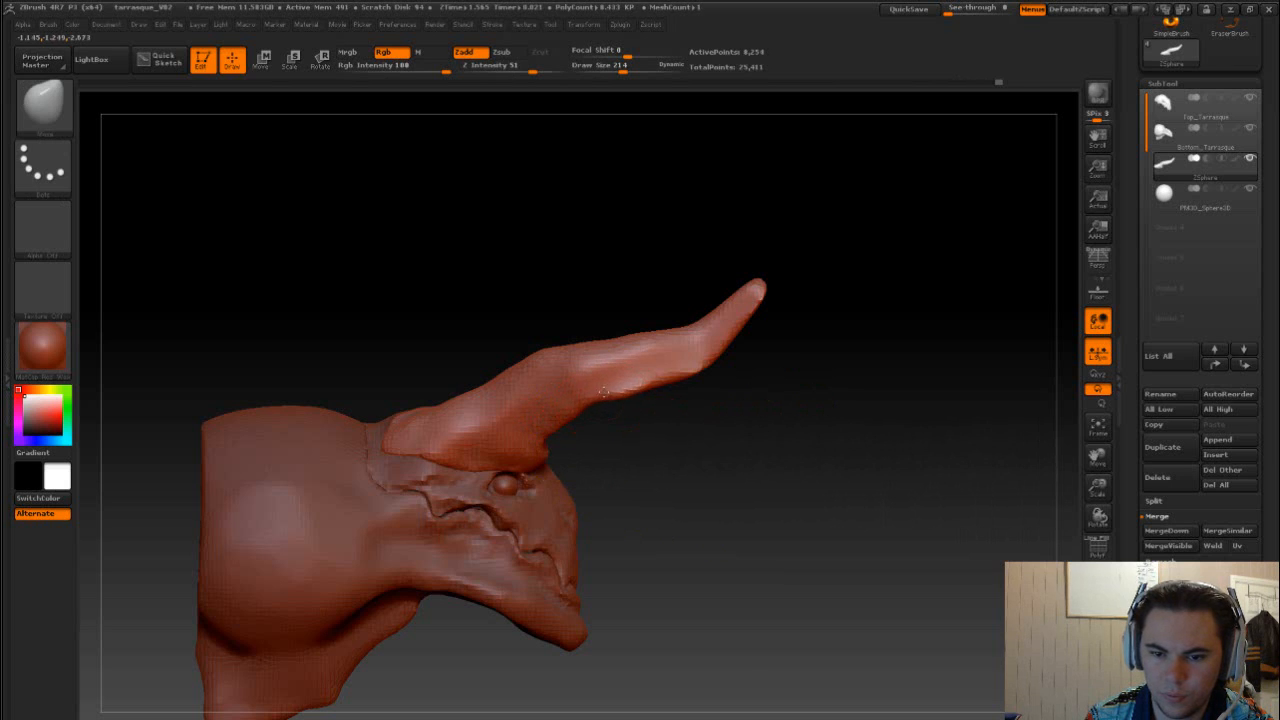
left_click_drag(600, 390, 700, 364)
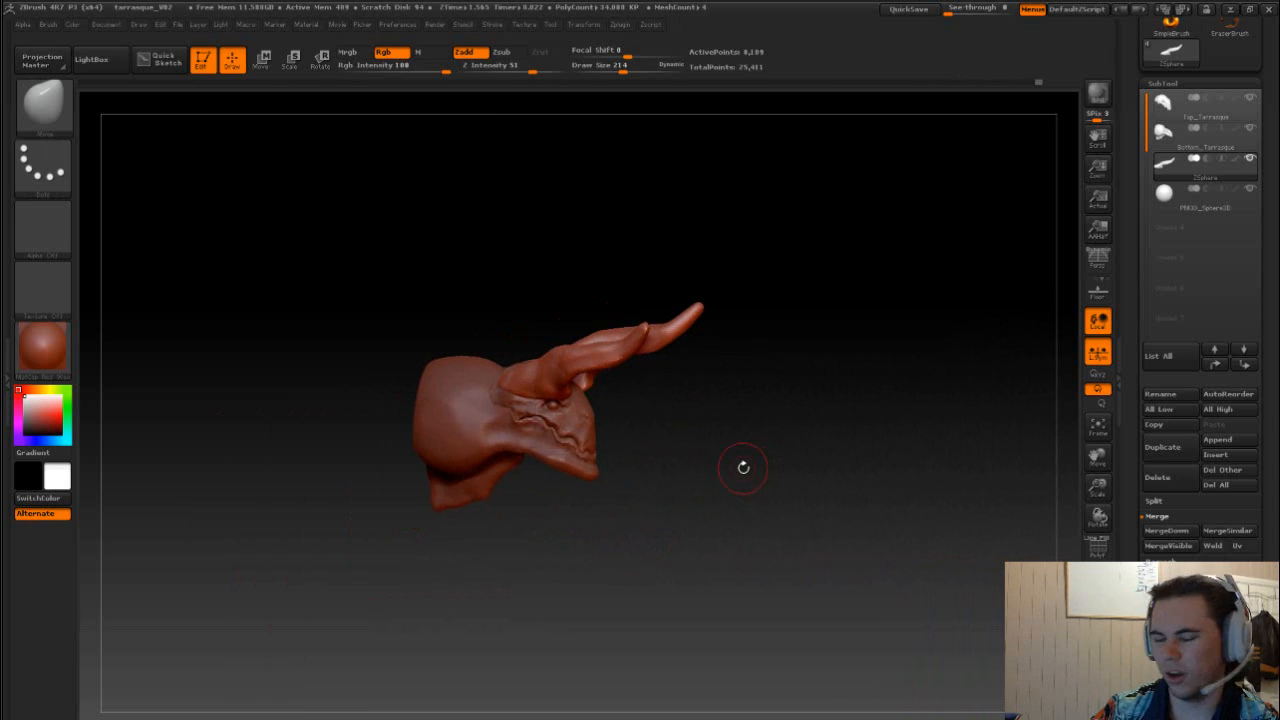
mouse_move(692, 494)
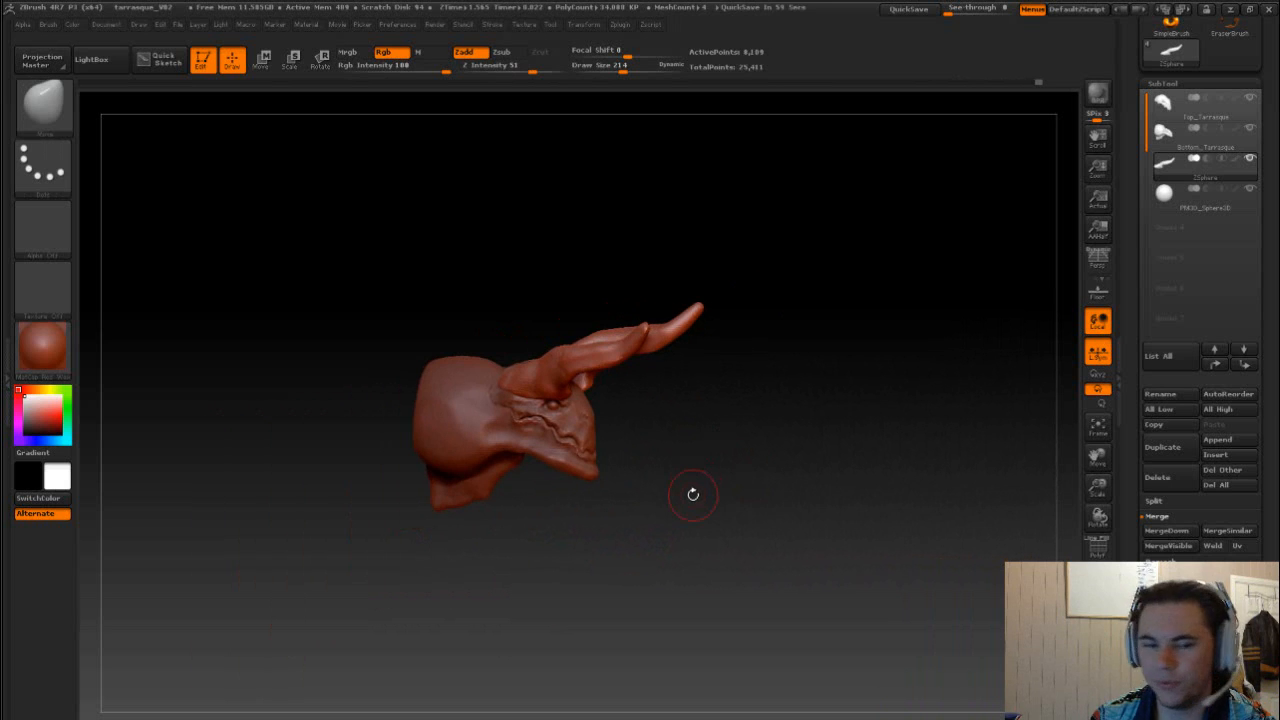